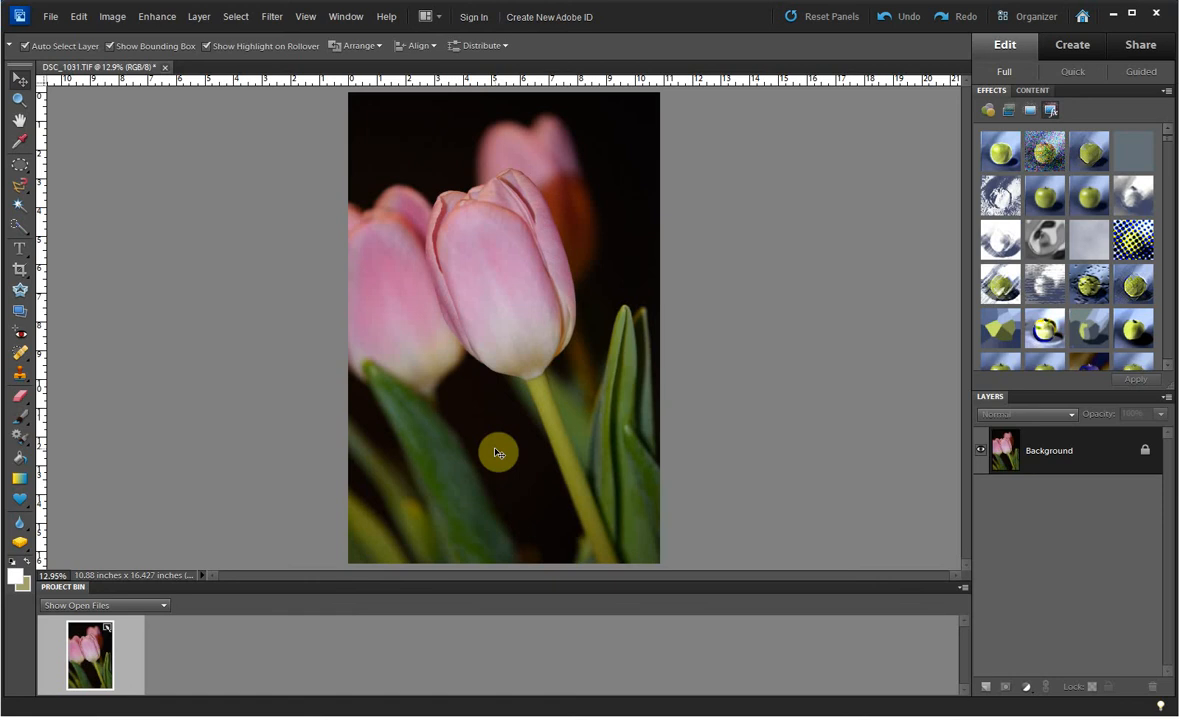
mouse_move(784, 436)
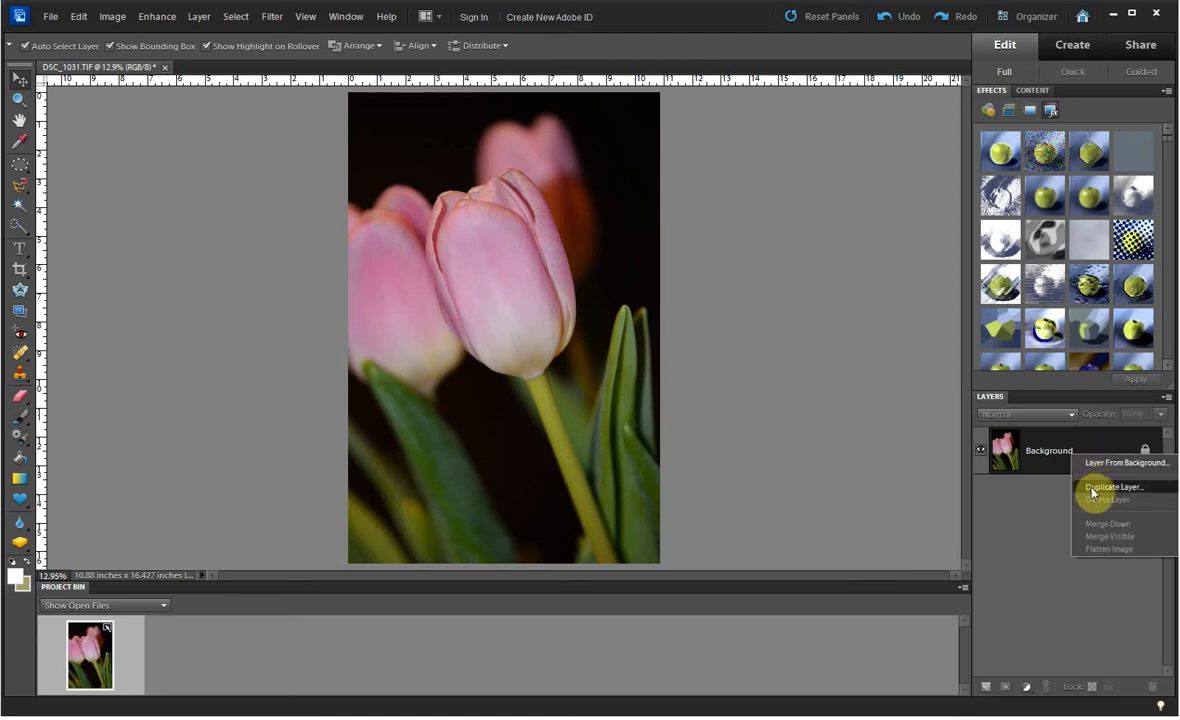
- Duplicate the Background layer to create a Background copy layer above it
click(1112, 488)
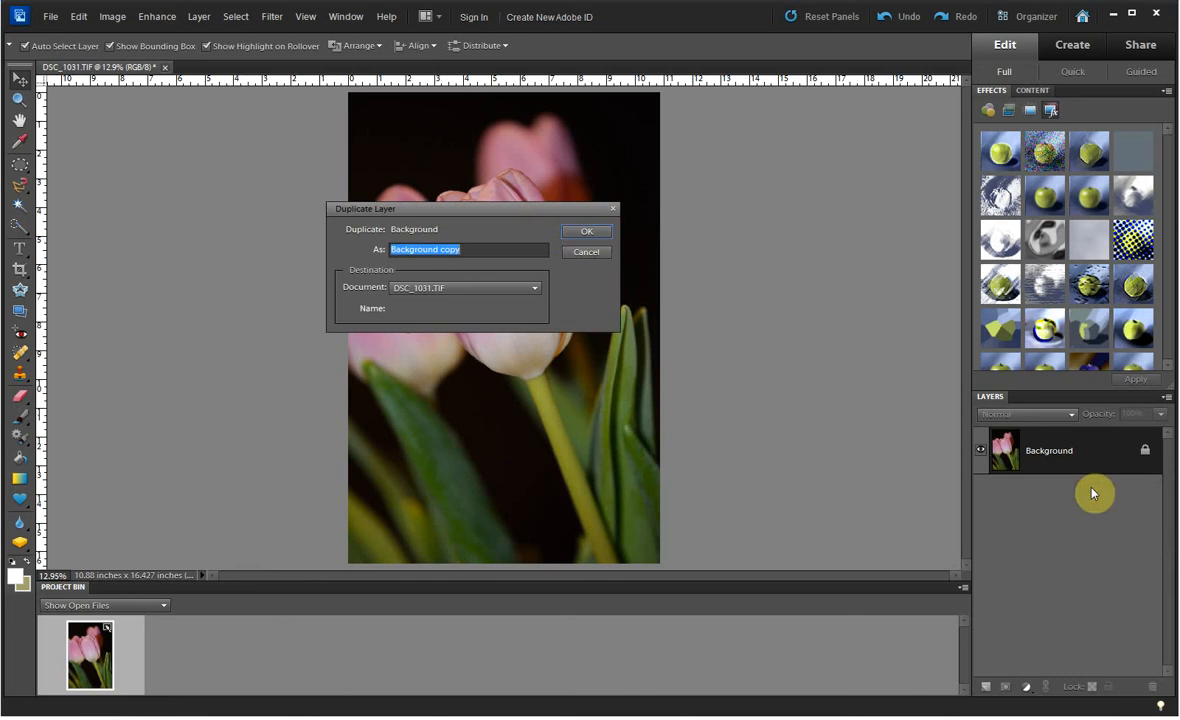
click(586, 232)
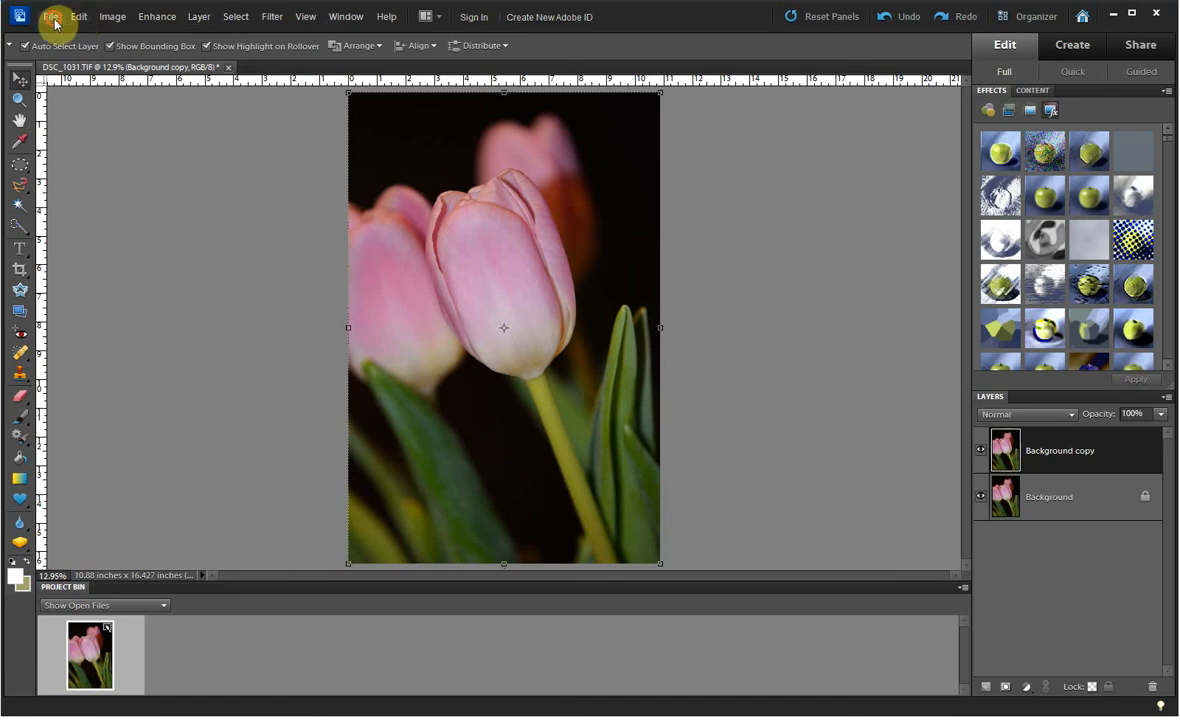
- Place the Pink Elegance 1 texture from the Pastel Elegance Textures folder as a new layer
click(52, 16)
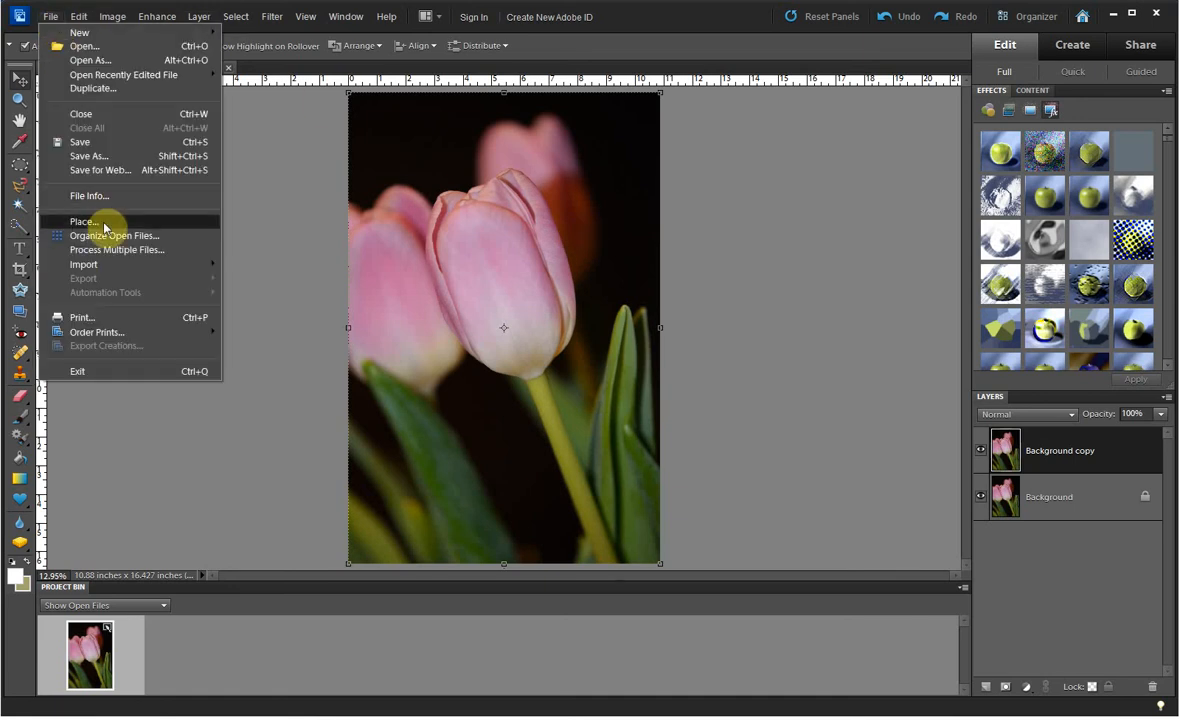
click(82, 220)
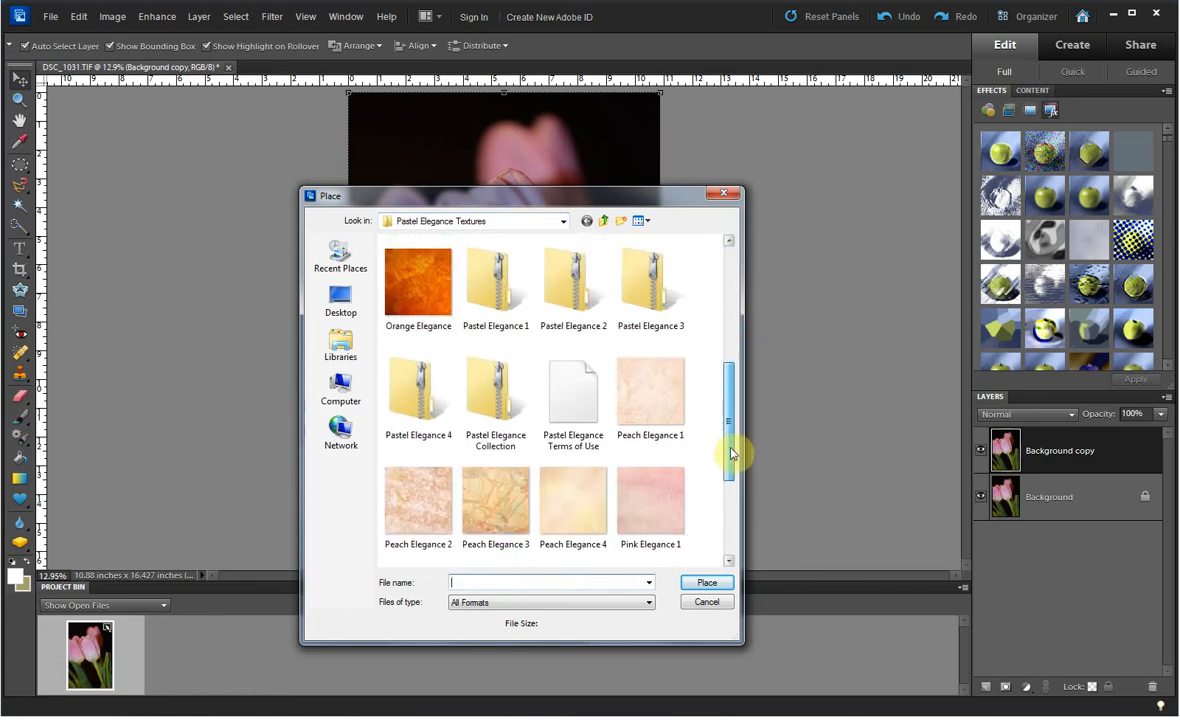
click(650, 376)
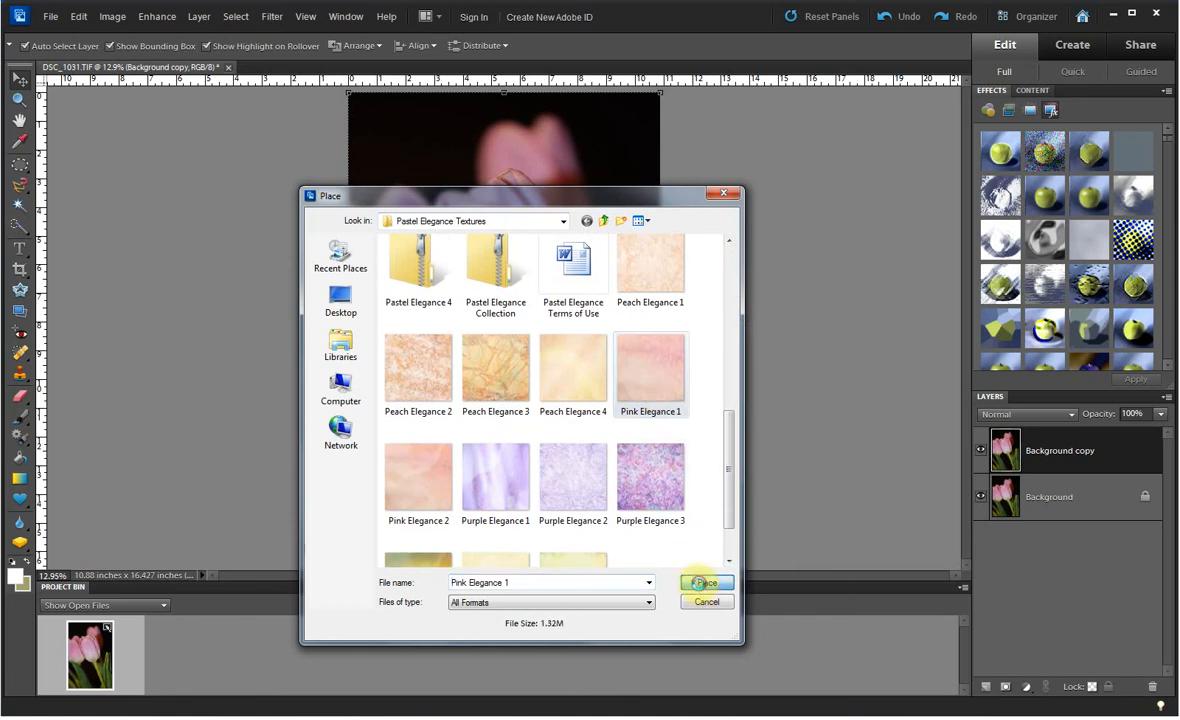
click(706, 584)
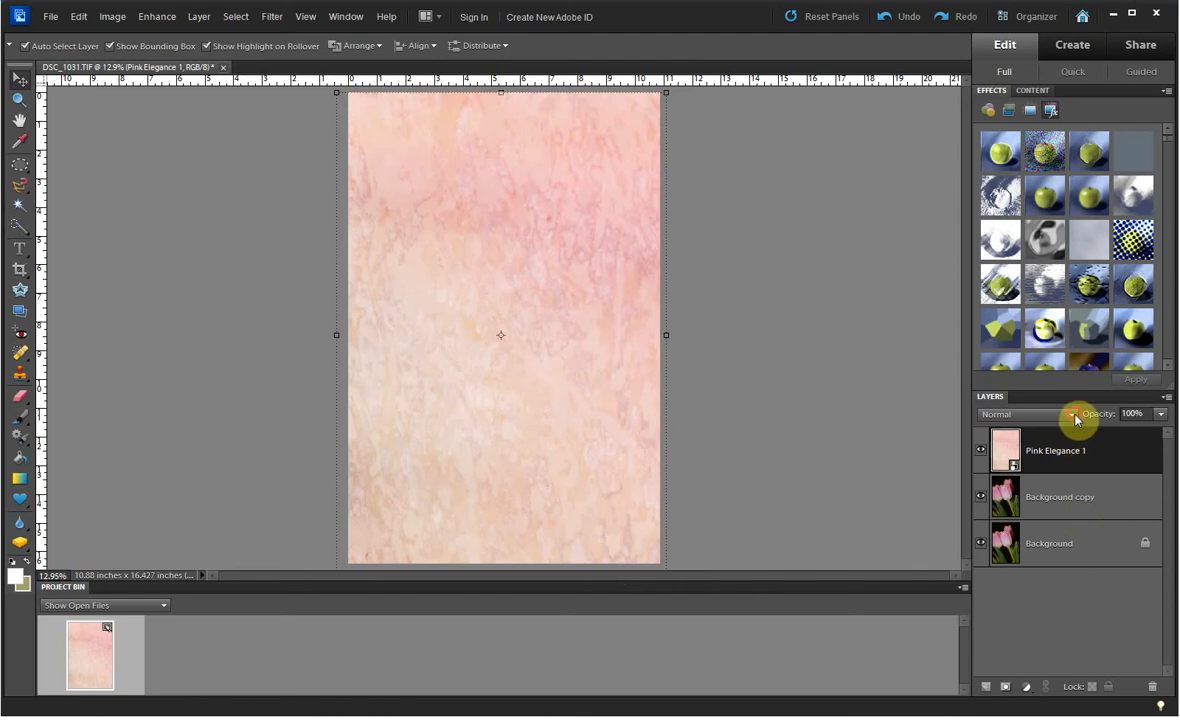
- Set the Pink Elegance 1 layer to Screen blending at 40% opacity
click(1070, 414)
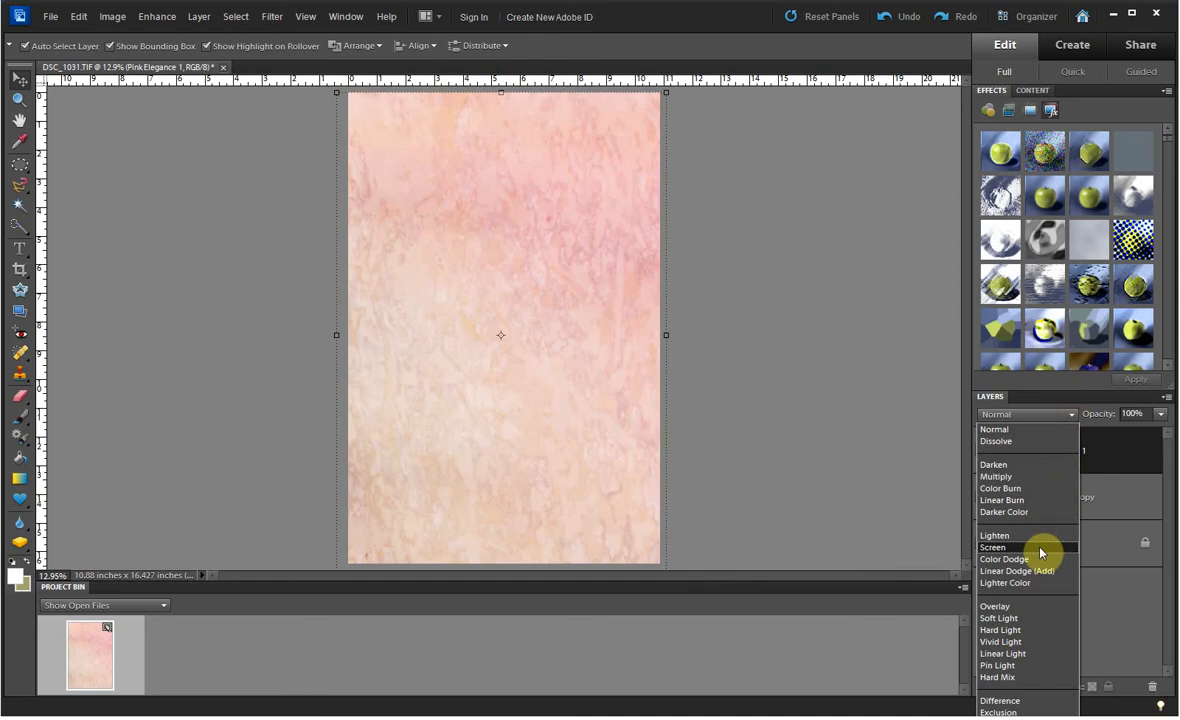
click(992, 546)
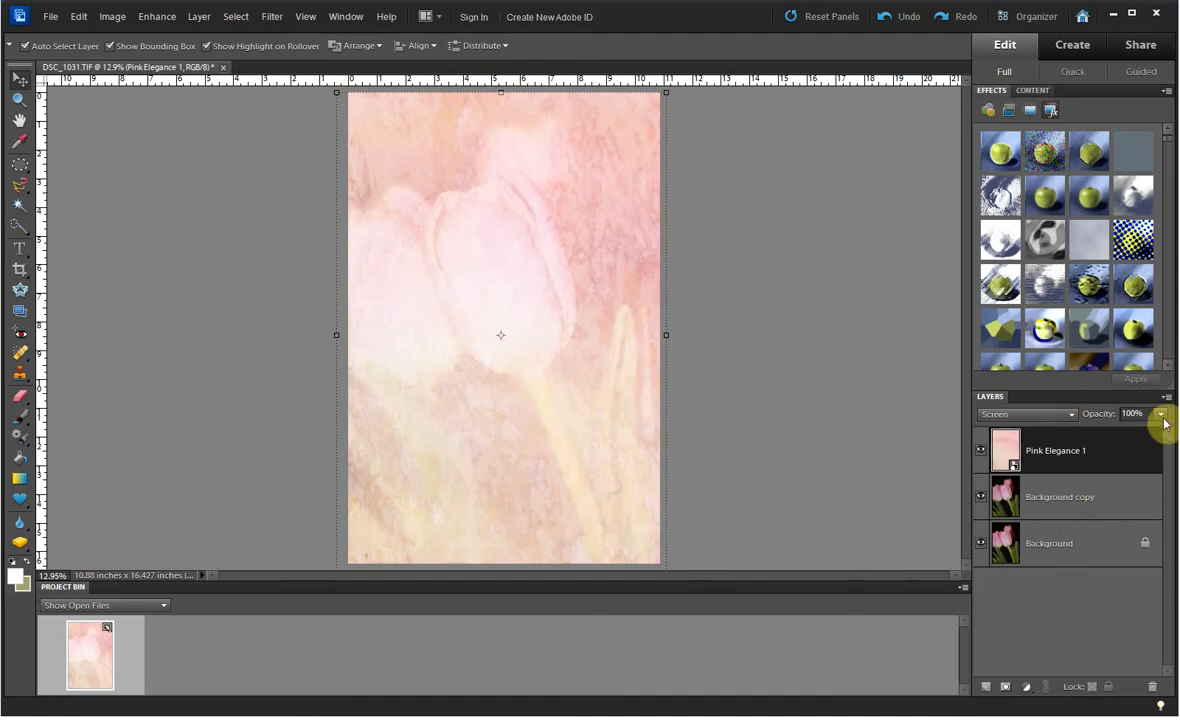
mouse_move(1160, 420)
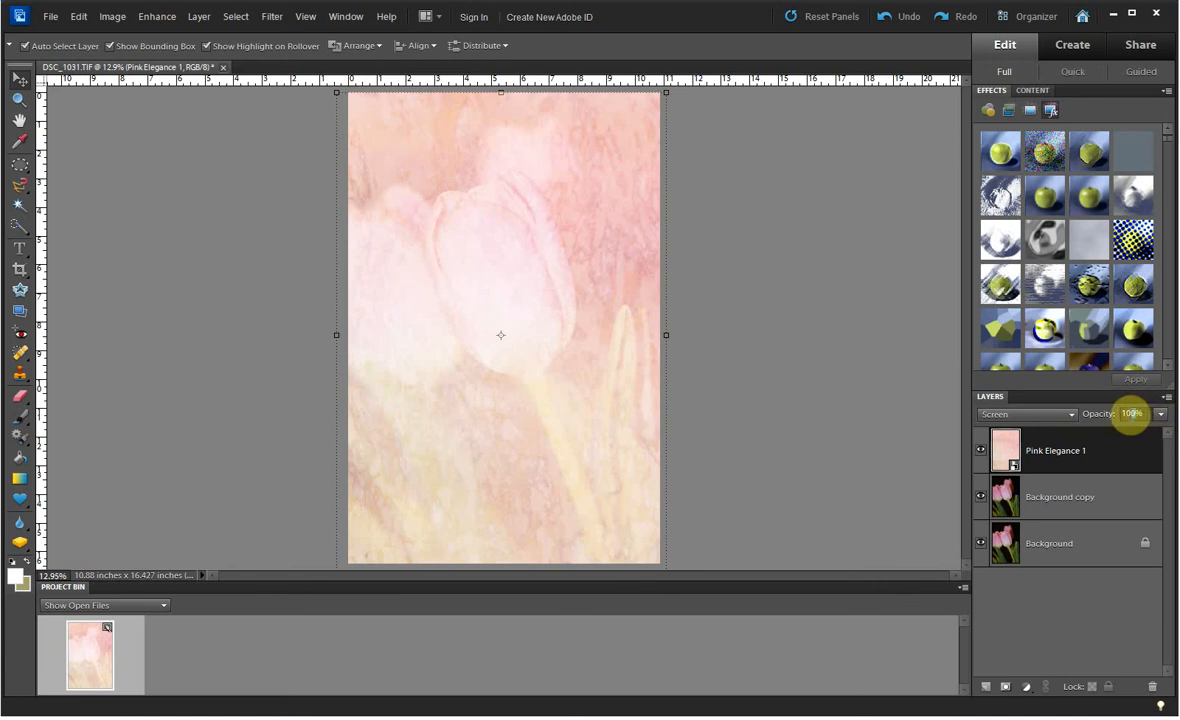
mouse_move(1122, 418)
text(40)
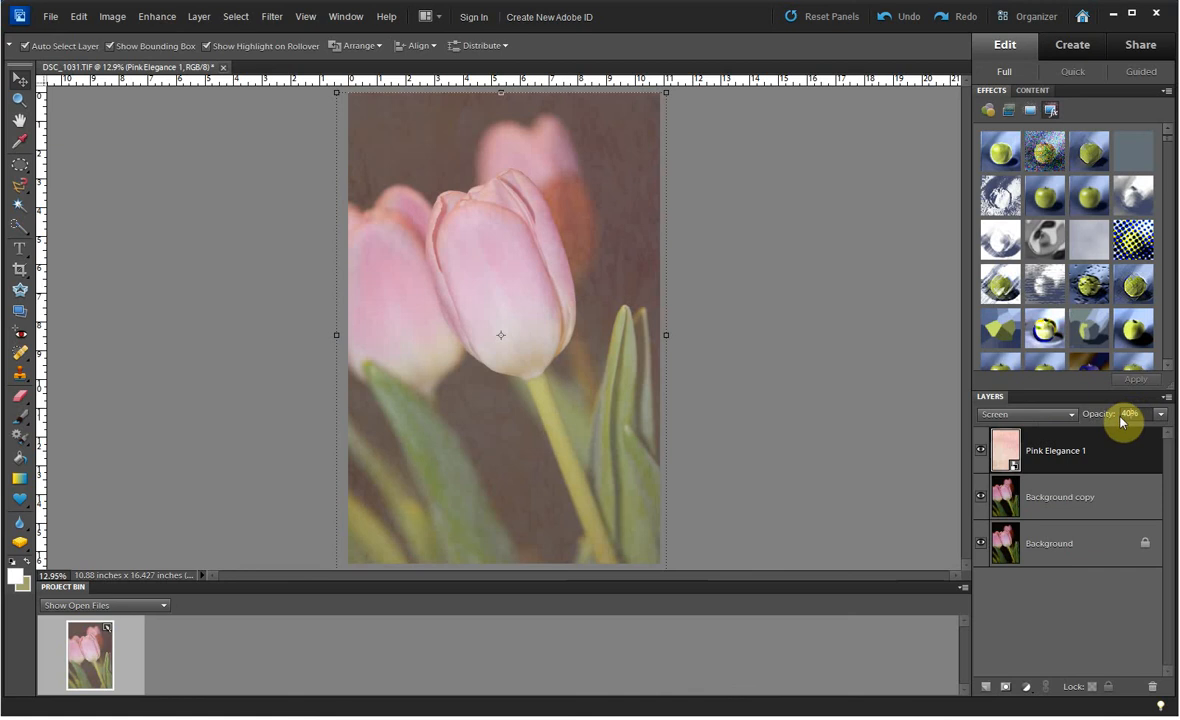
drag(1120, 420, 1128, 436)
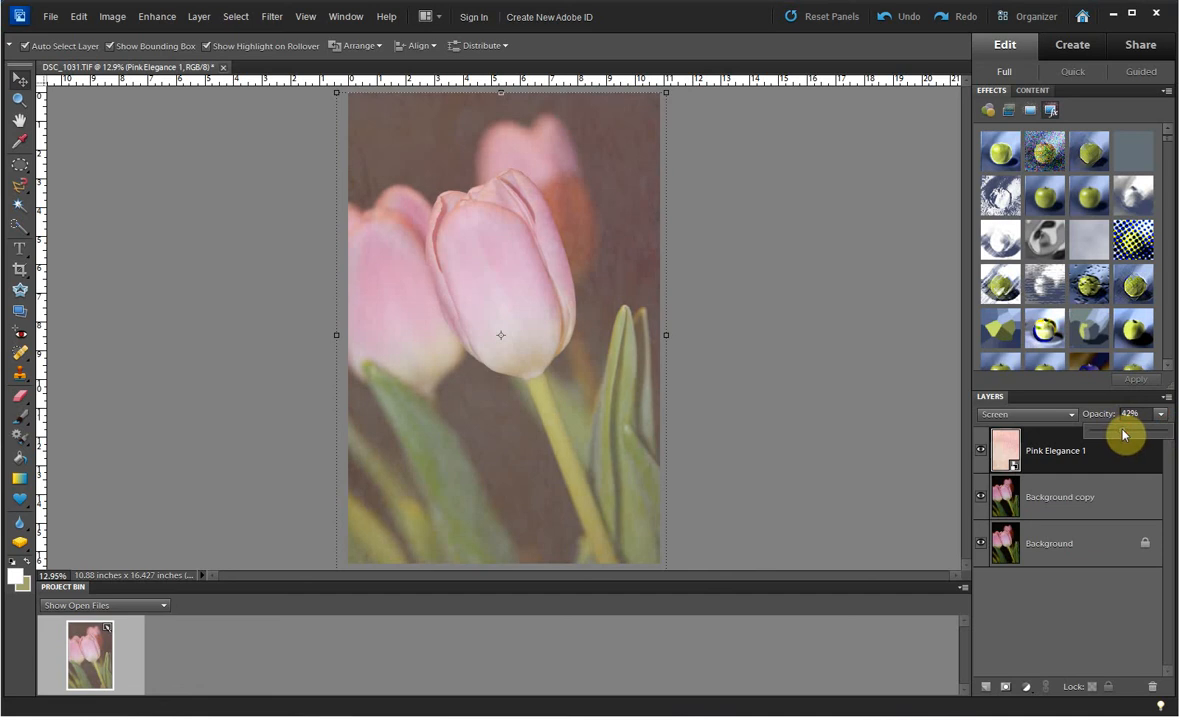
drag(1116, 432, 1124, 428)
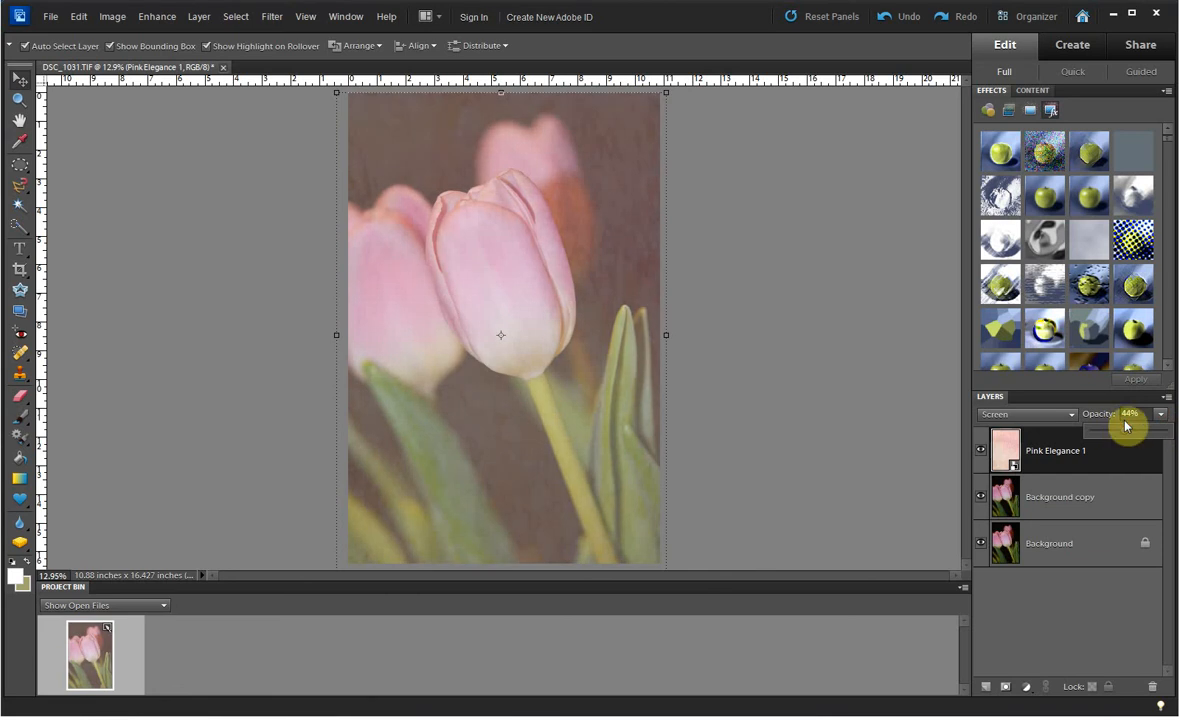
mouse_move(1128, 412)
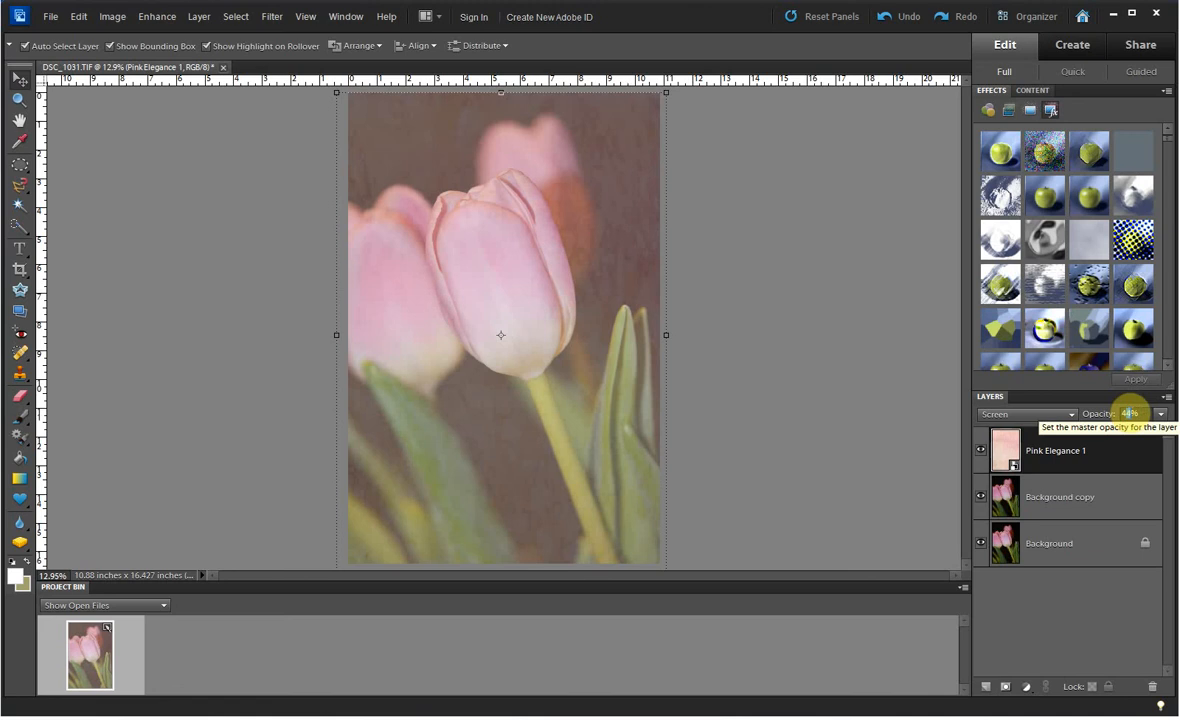
click(1128, 412)
text(40)
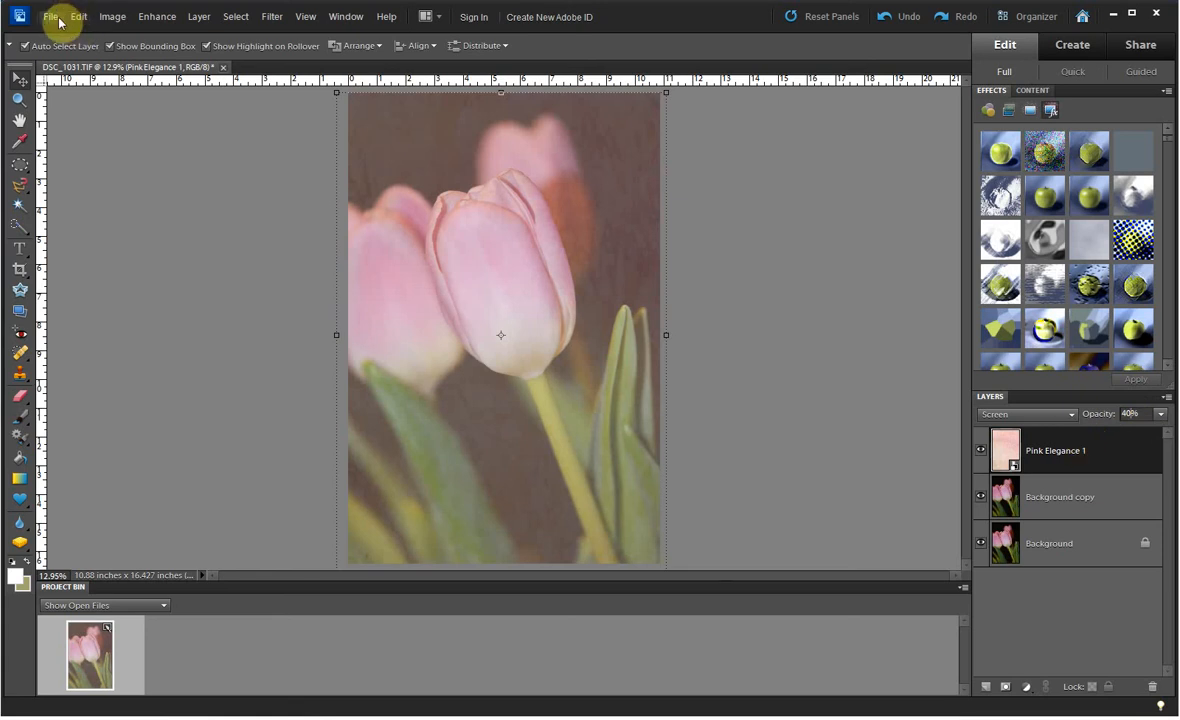
- Place the Pink Elegance 2 texture as a new top layer over the image
click(50, 16)
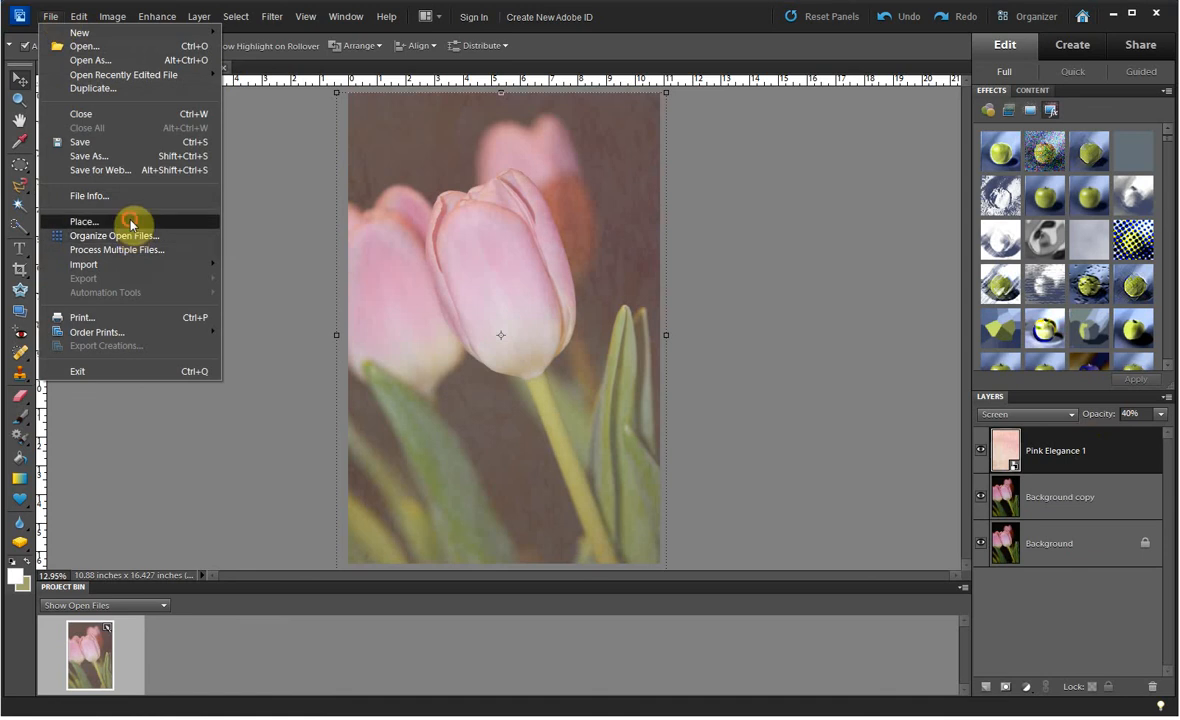
click(84, 220)
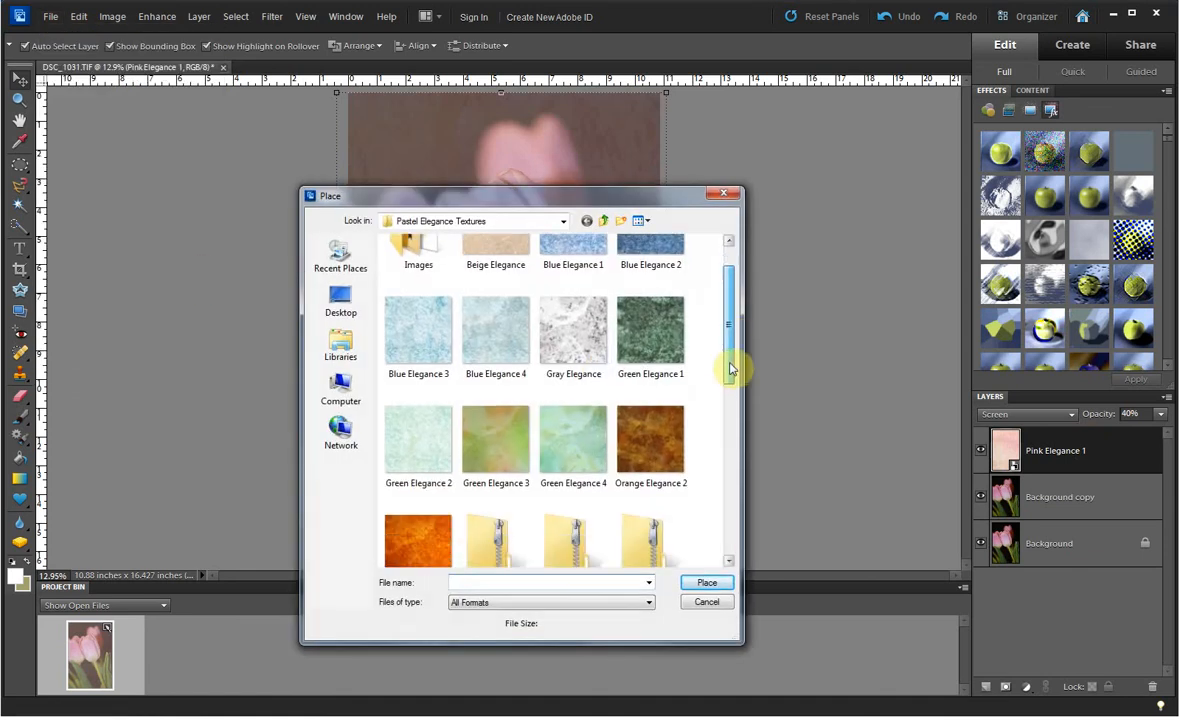
scroll(down, 3)
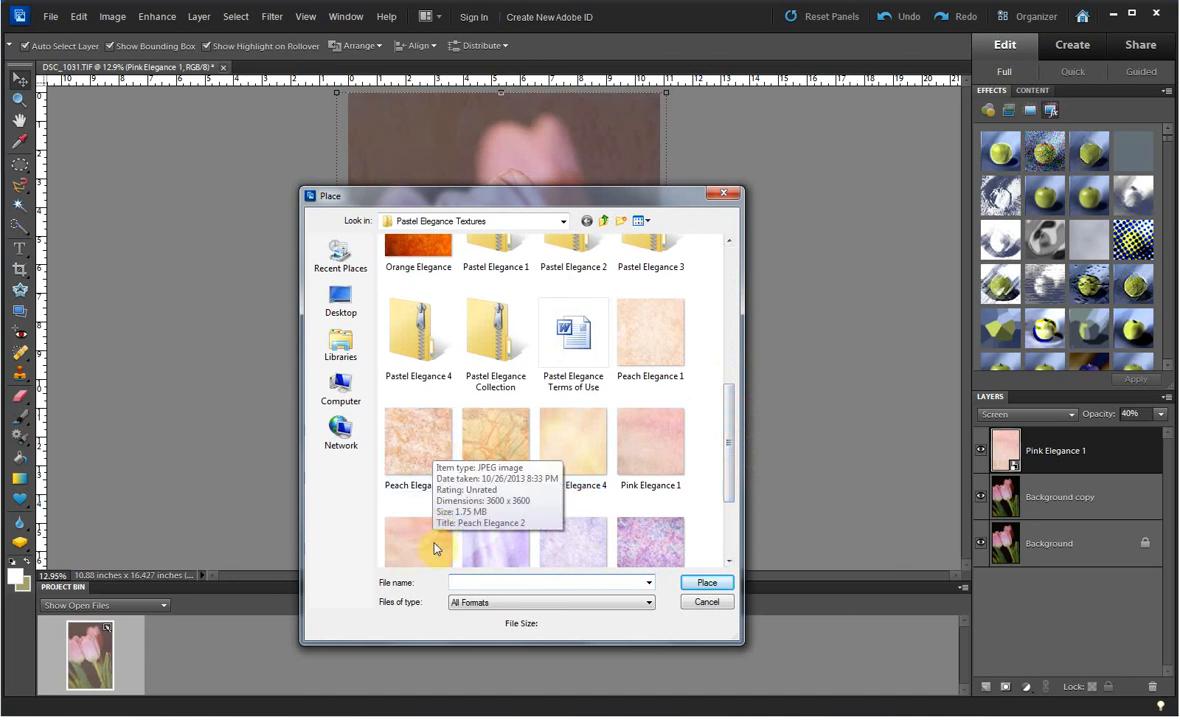
click(418, 520)
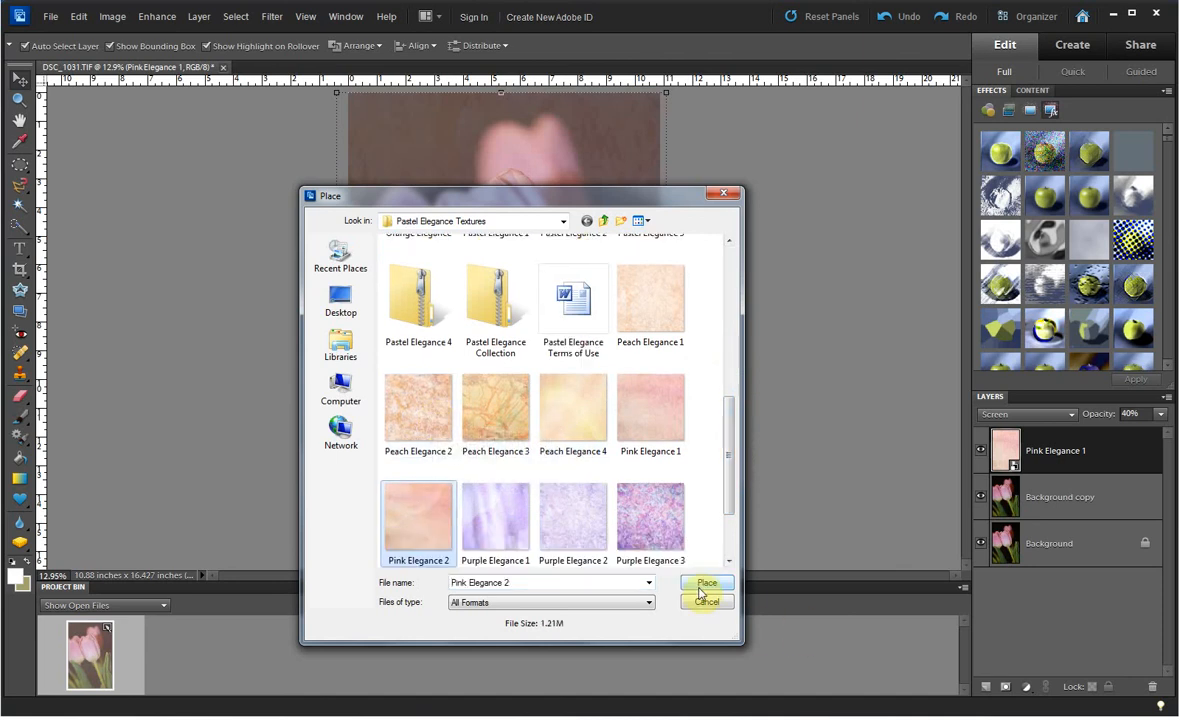
click(706, 584)
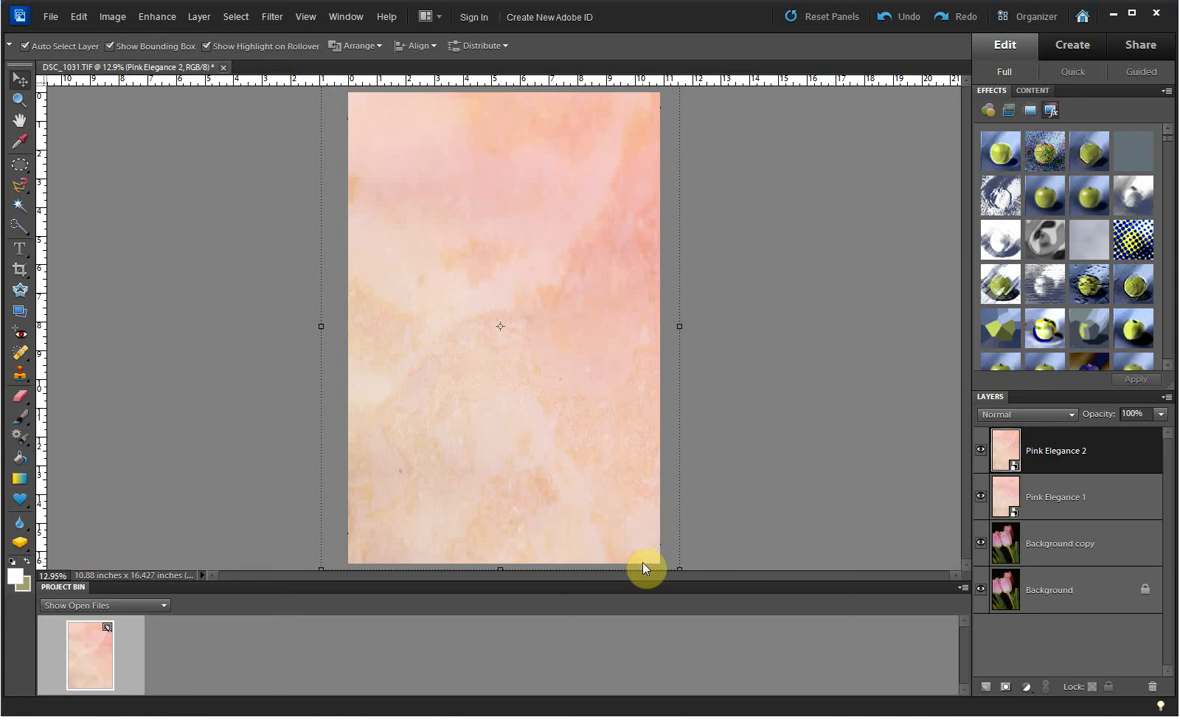
- Set the Pink Elegance 2 layer to Soft Light blending at 40% opacity
click(1070, 414)
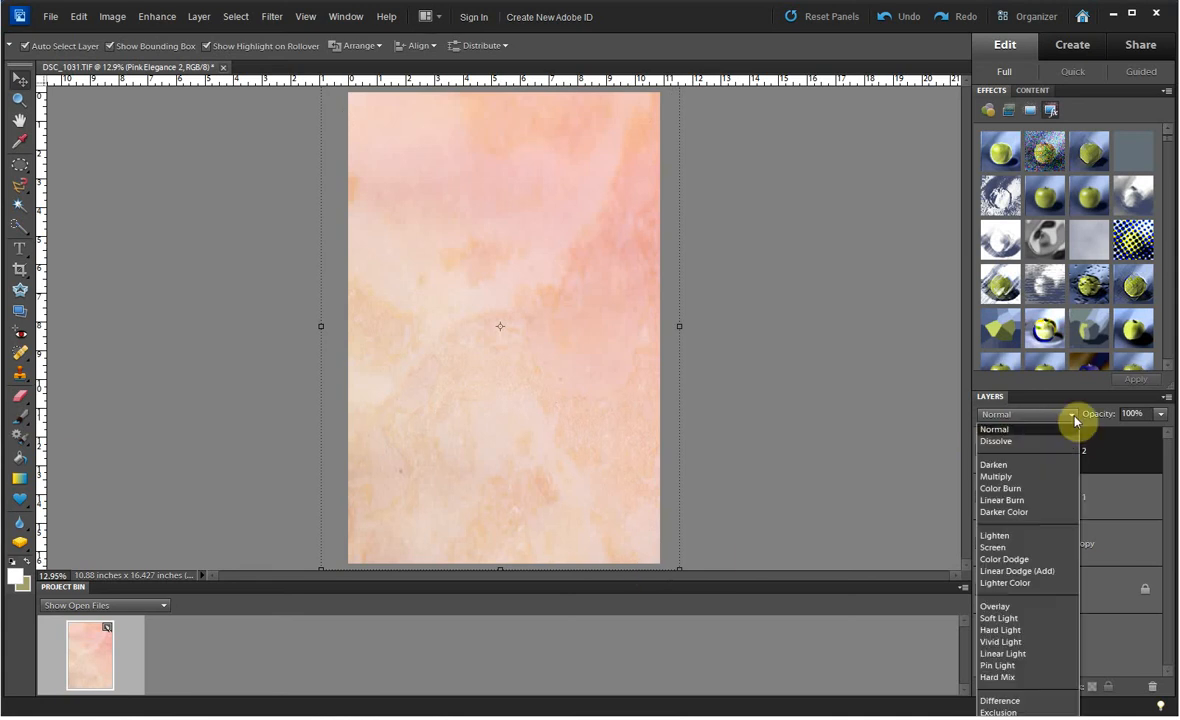
mouse_move(1052, 624)
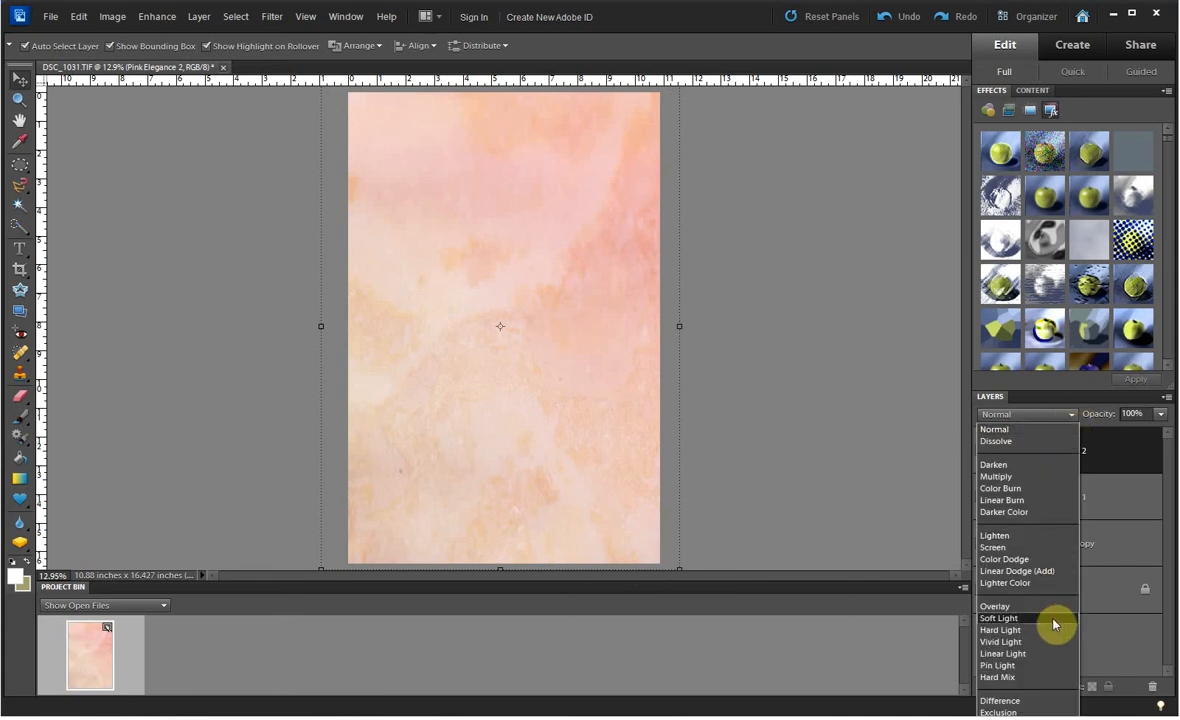
click(1000, 618)
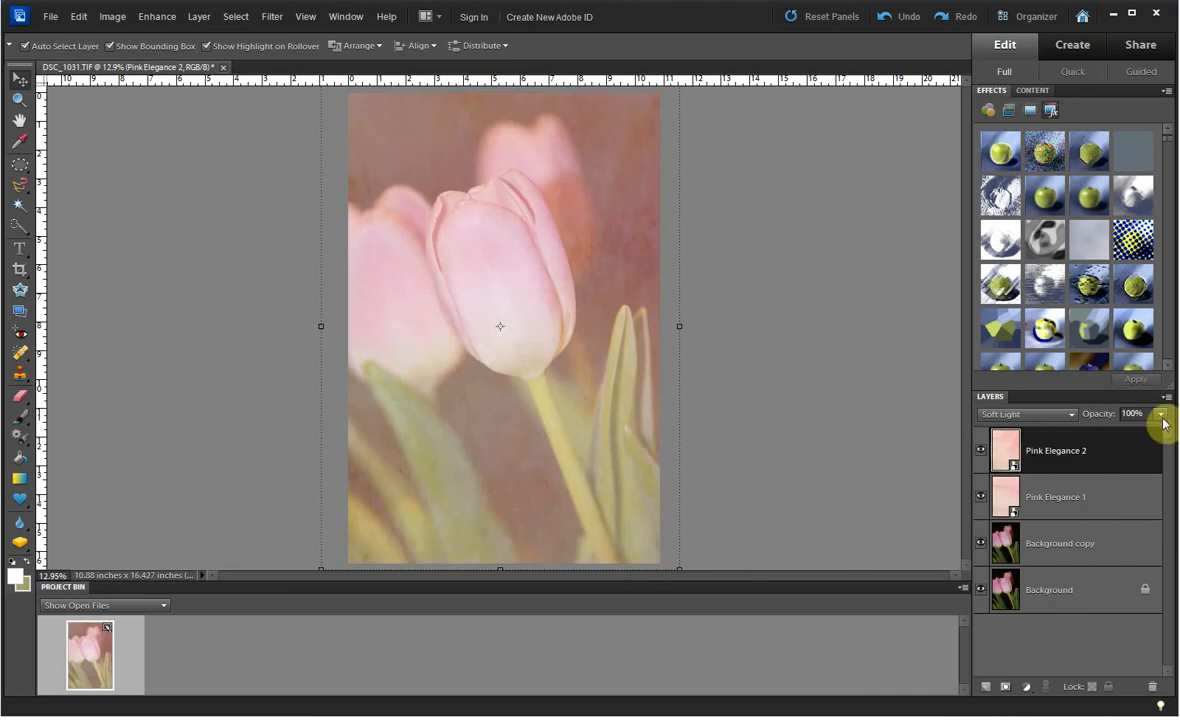
drag(1160, 428, 1160, 440)
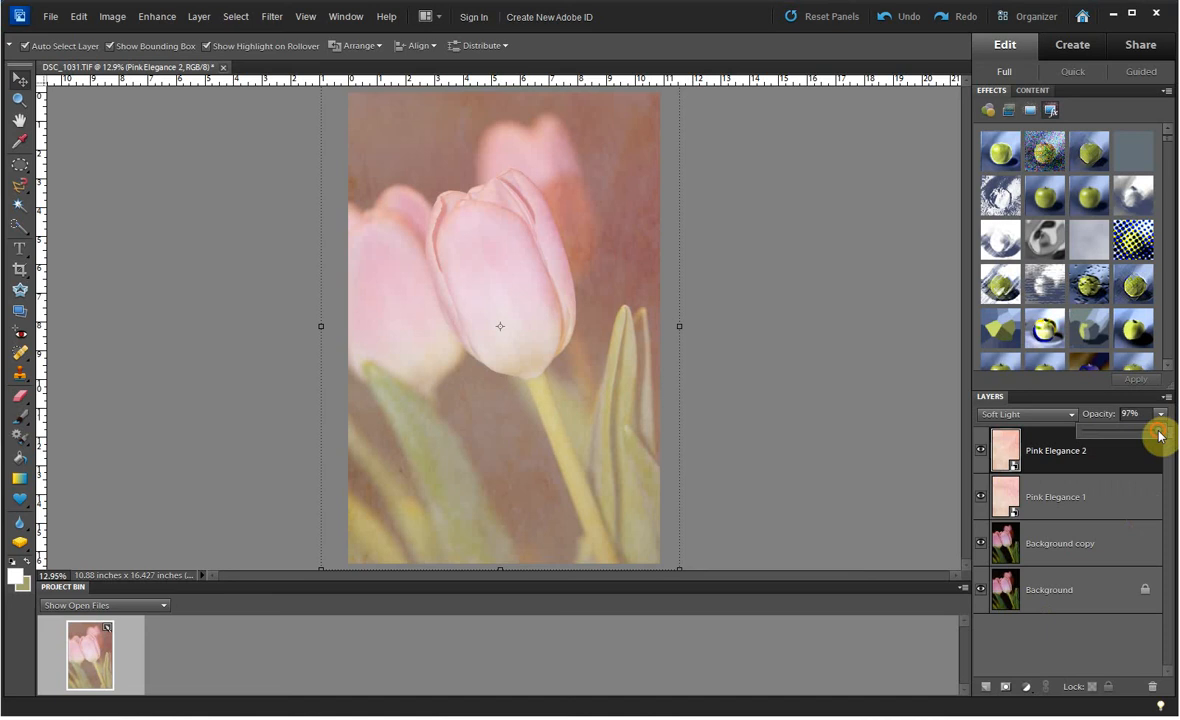
drag(1158, 432, 1120, 432)
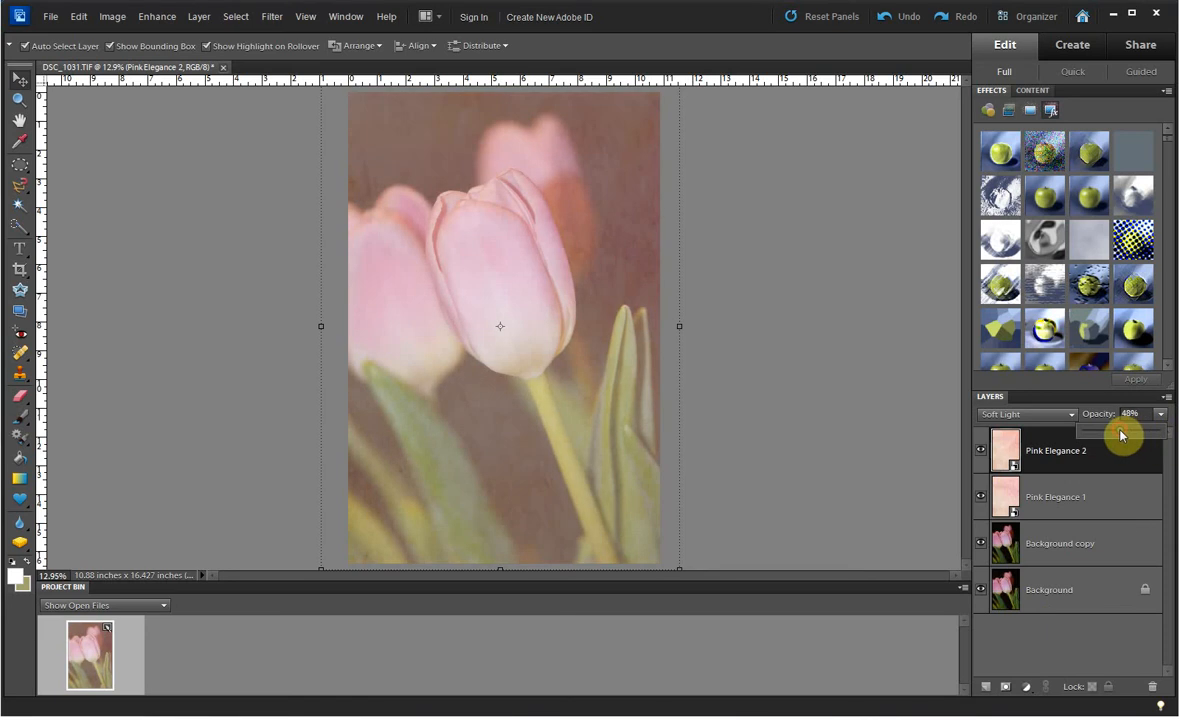
mouse_move(1110, 456)
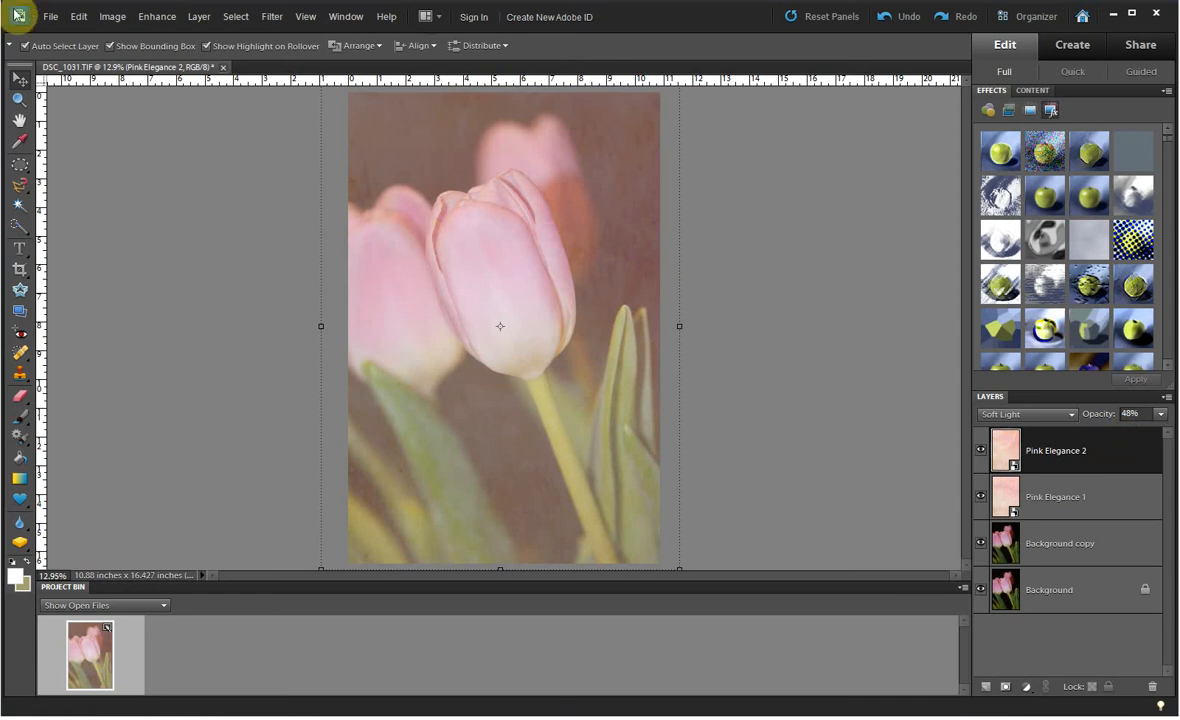
- Place the Pink Overlay image from My Pictures > Spicy Overlay Collection as a new layer
click(50, 16)
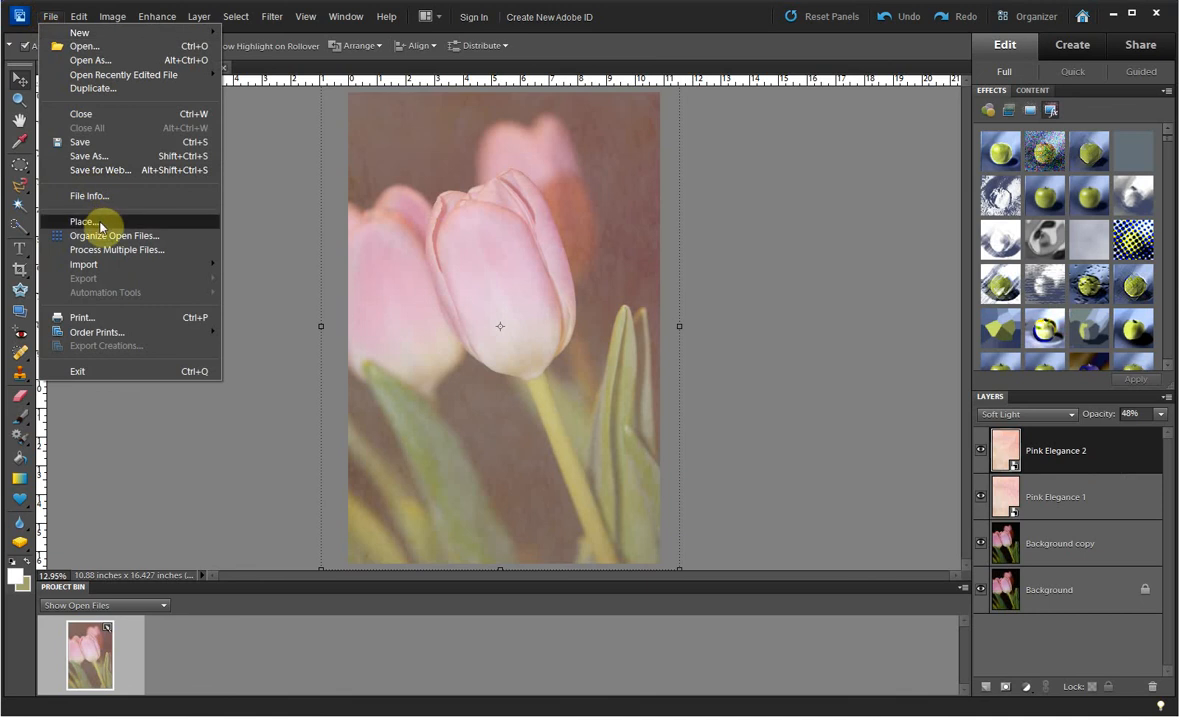
click(80, 220)
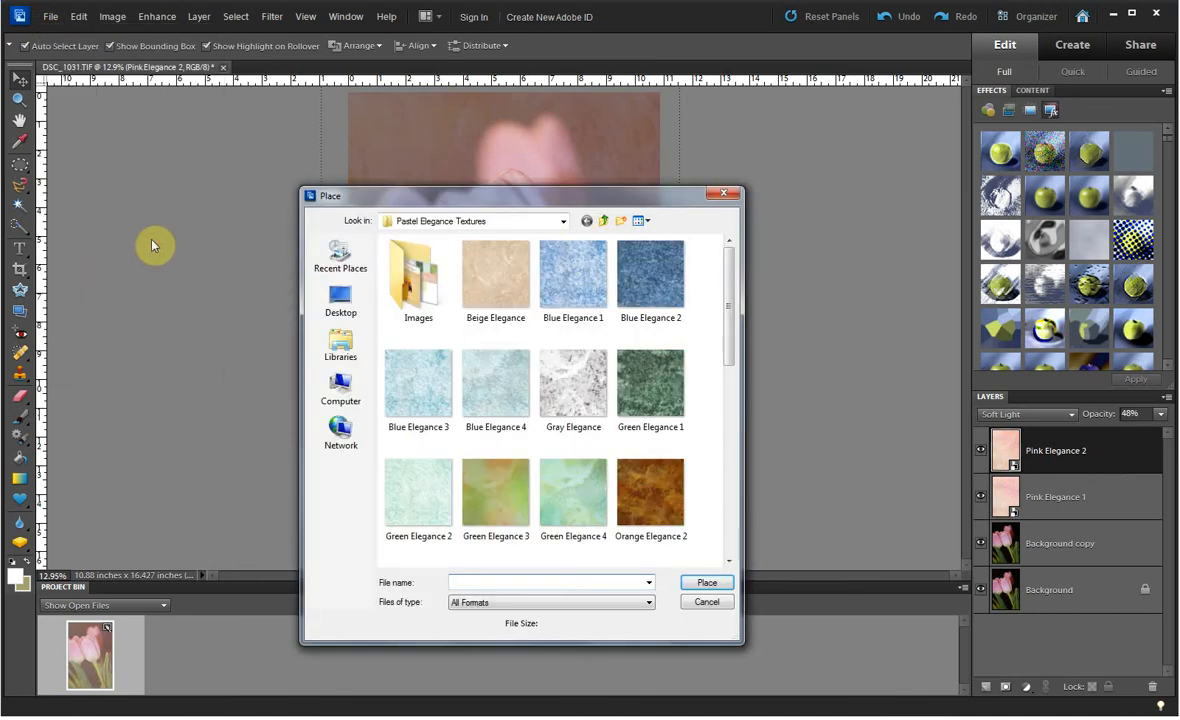
click(562, 220)
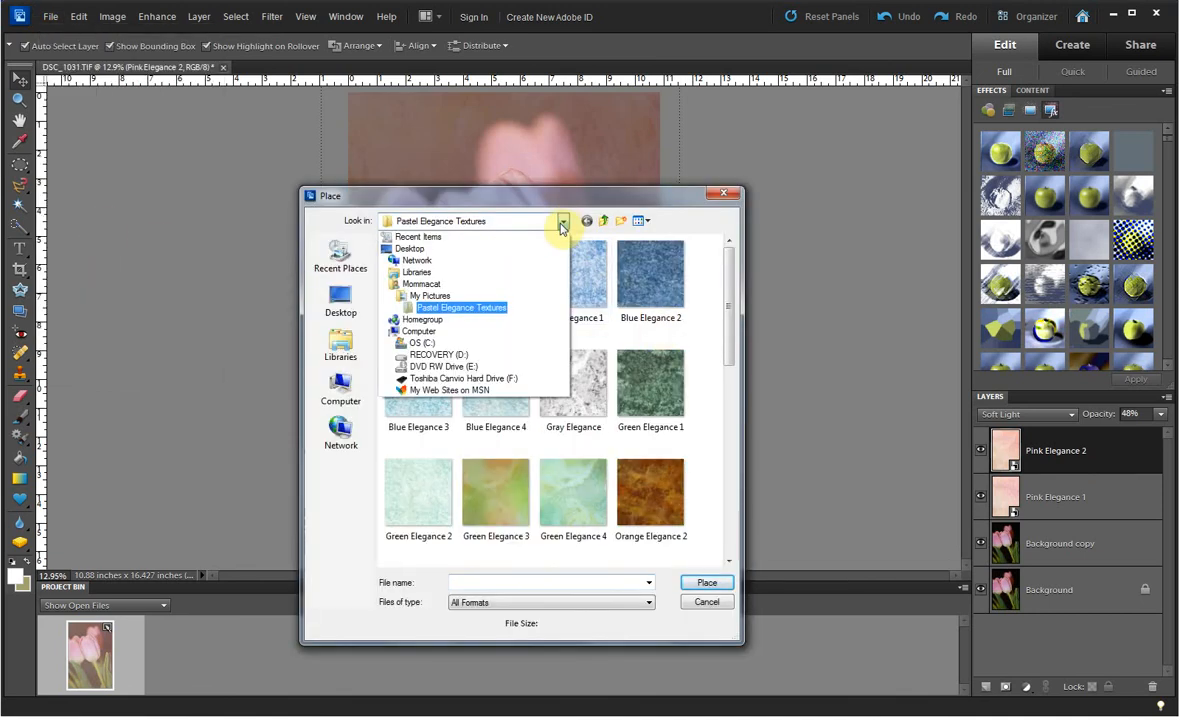
click(428, 296)
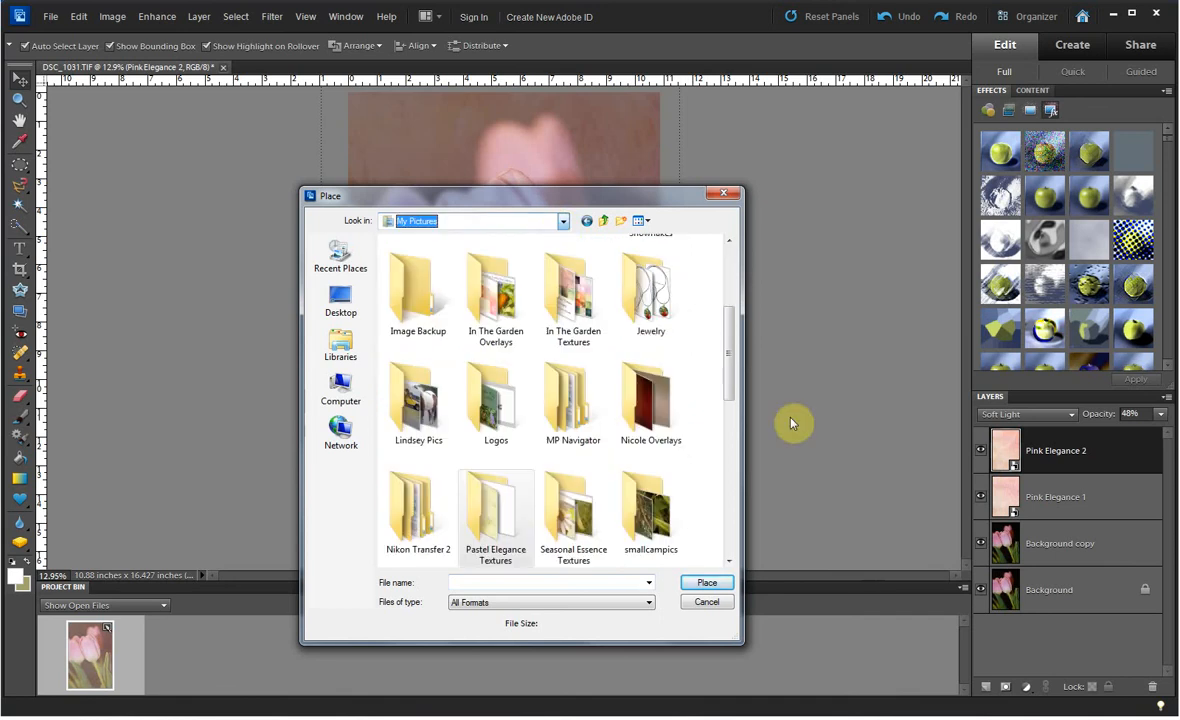
scroll(down, 3)
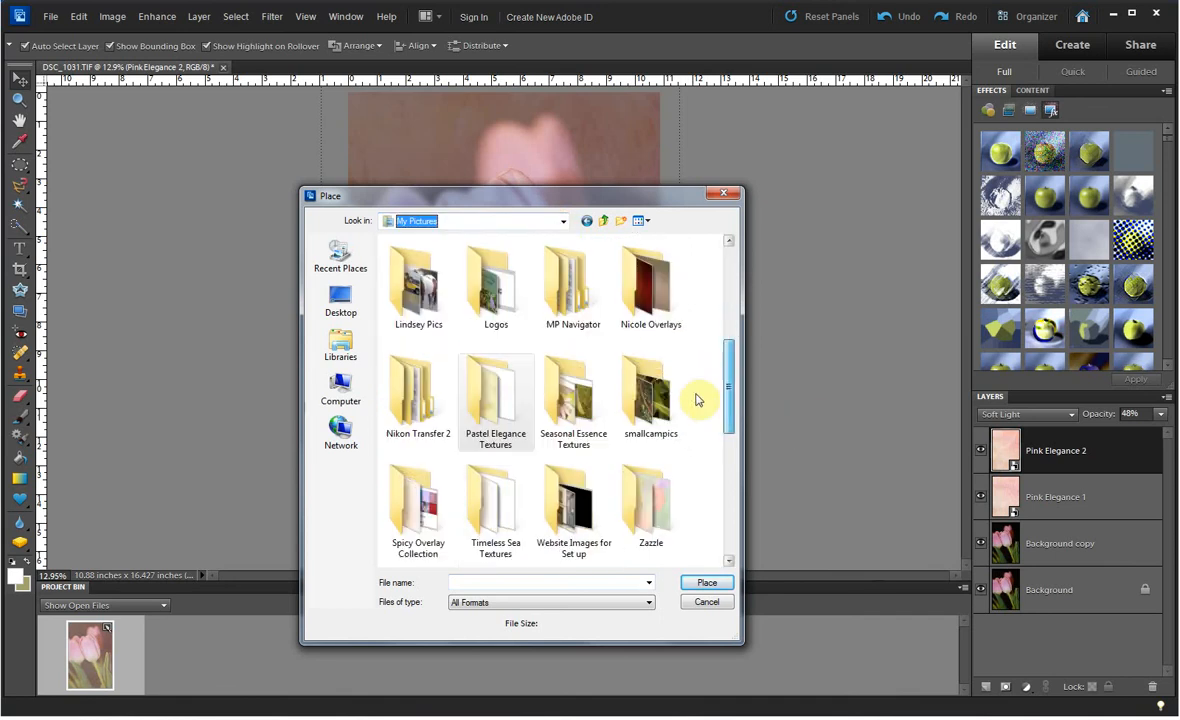
double_click(416, 500)
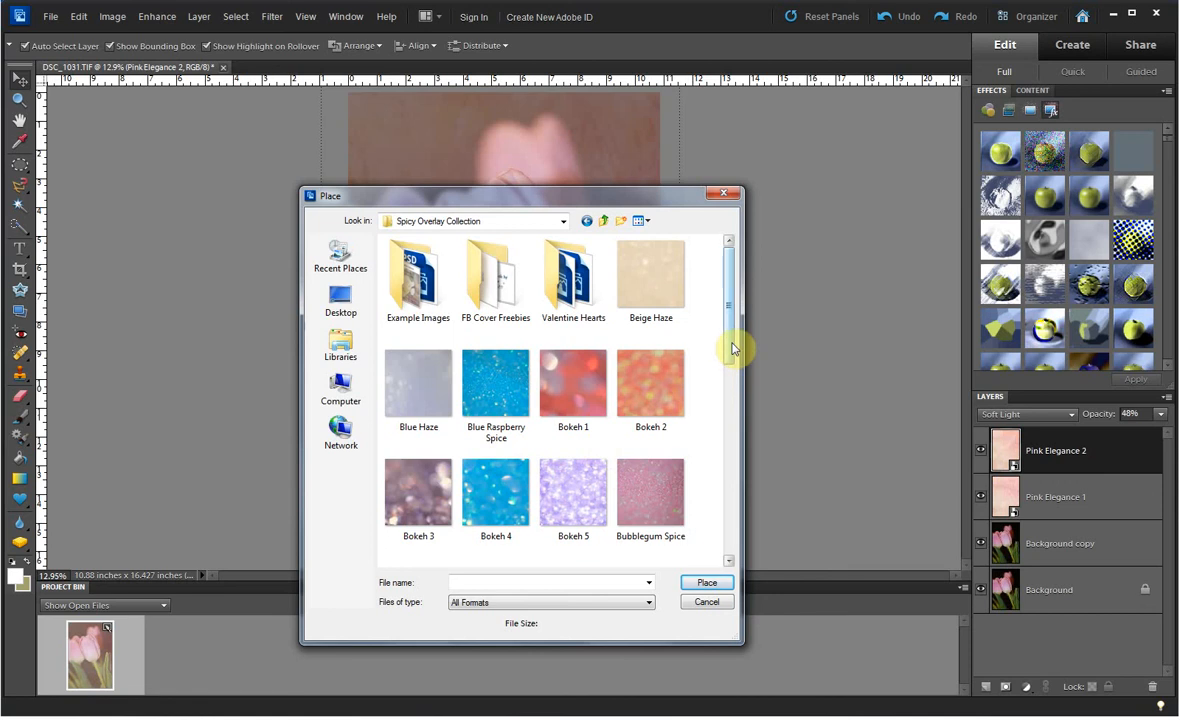
scroll(down, 3)
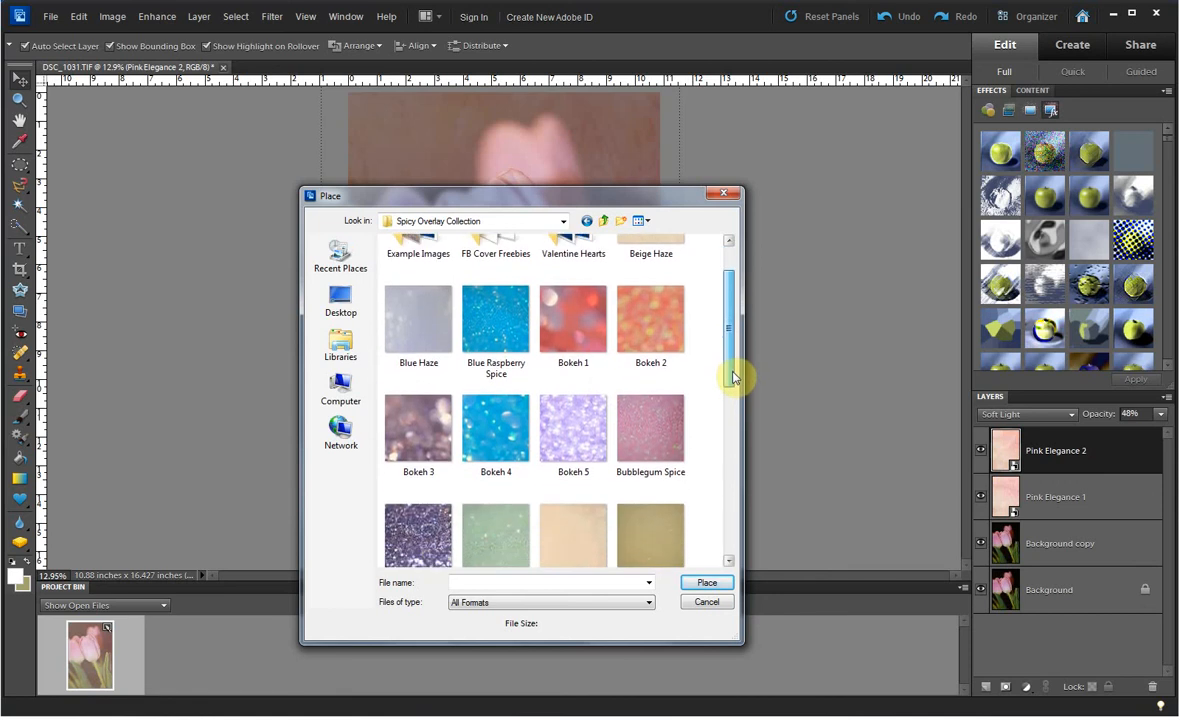
scroll(down, 3)
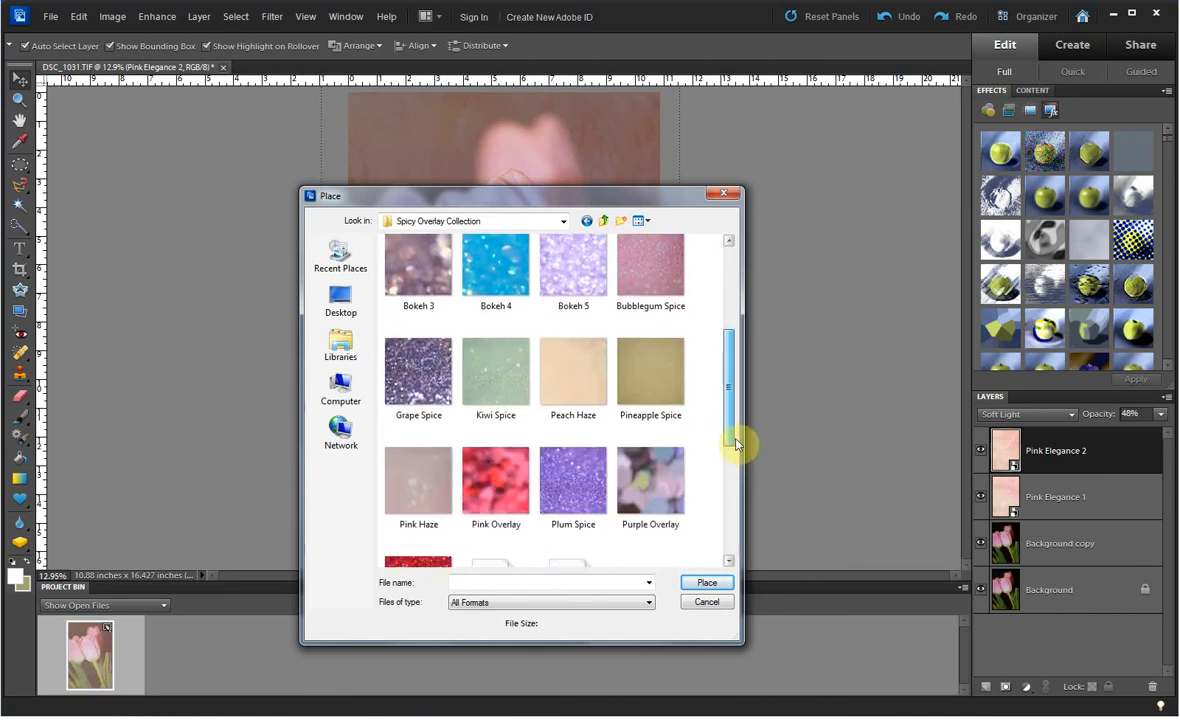
click(496, 412)
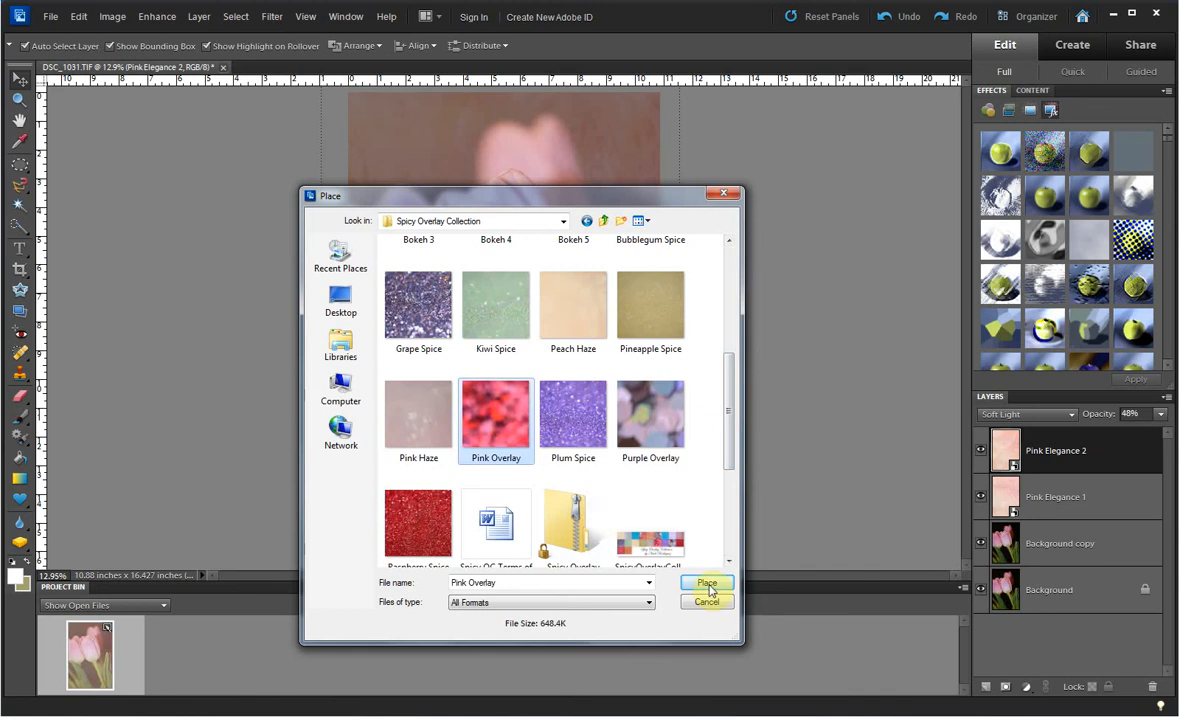
click(706, 584)
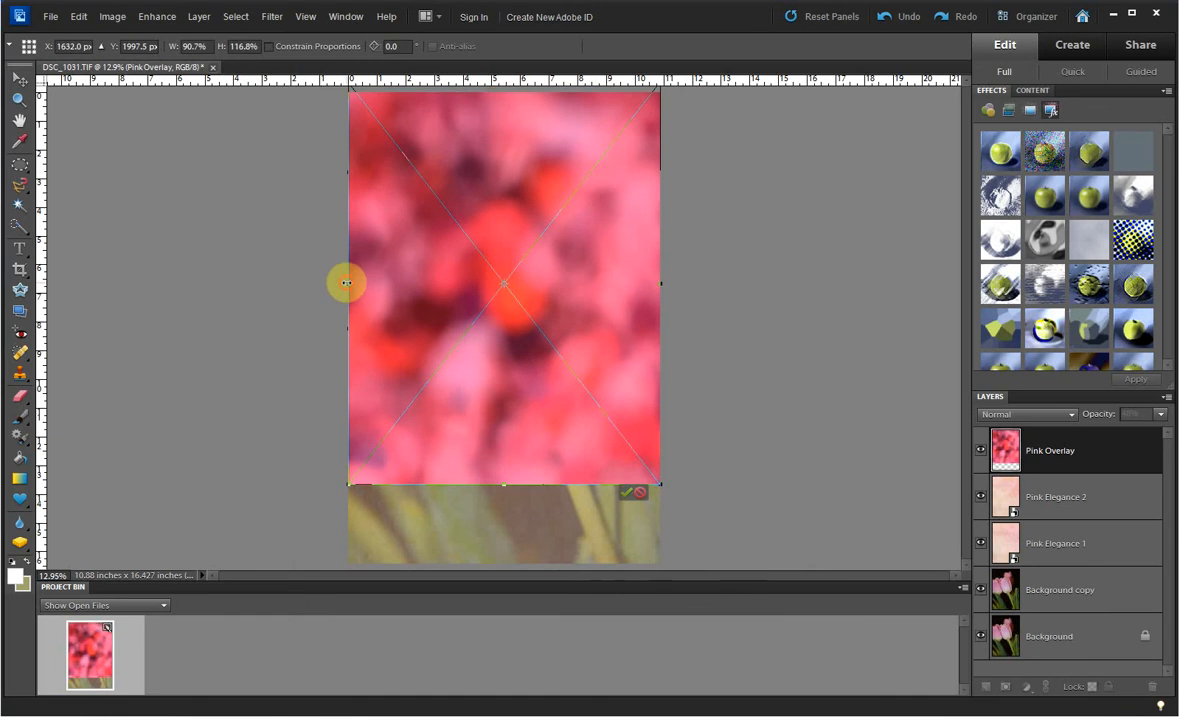
- Stretch the Pink Overlay so it covers the whole tulip photo
drag(348, 284, 660, 288)
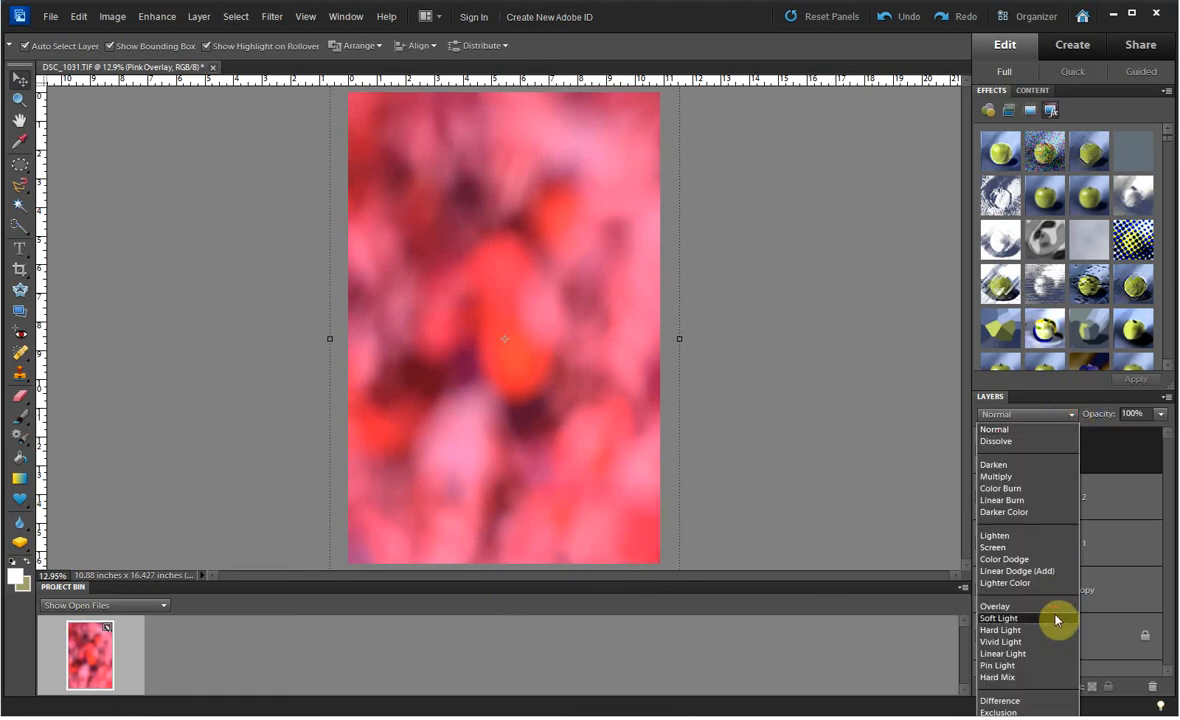
- Set the Pink Overlay layer to Soft Light blending at about 54% opacity
click(1000, 616)
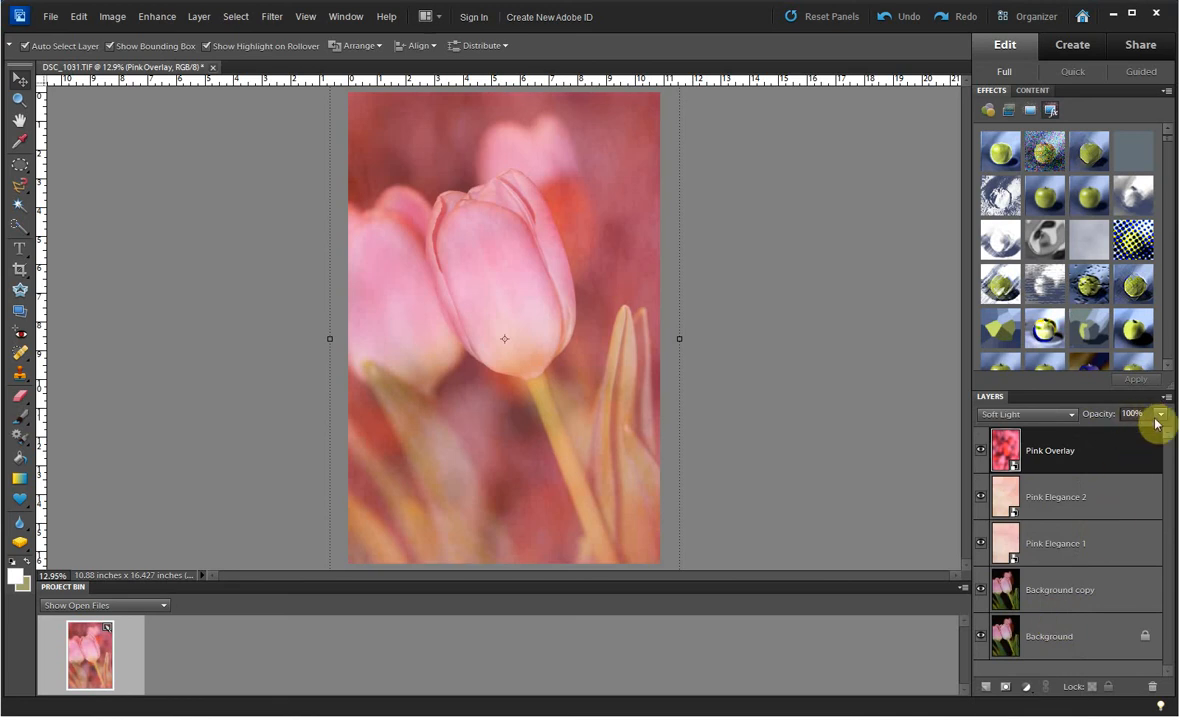
drag(1158, 432, 1138, 432)
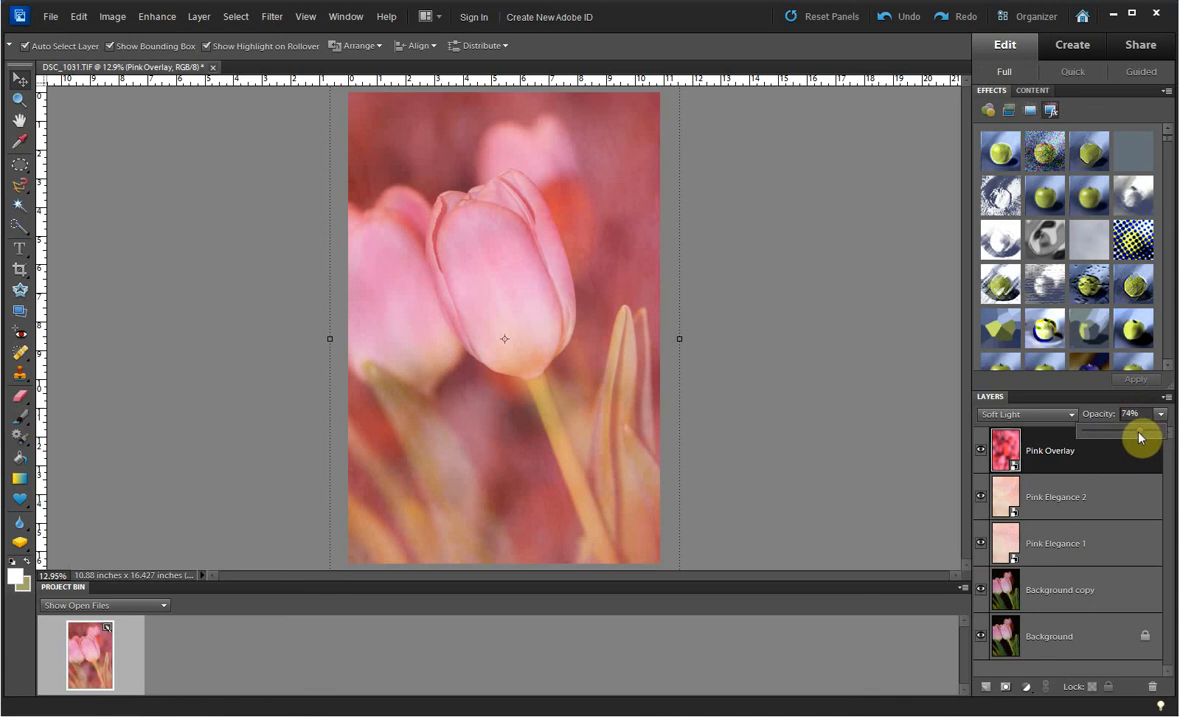
drag(1140, 436, 1120, 436)
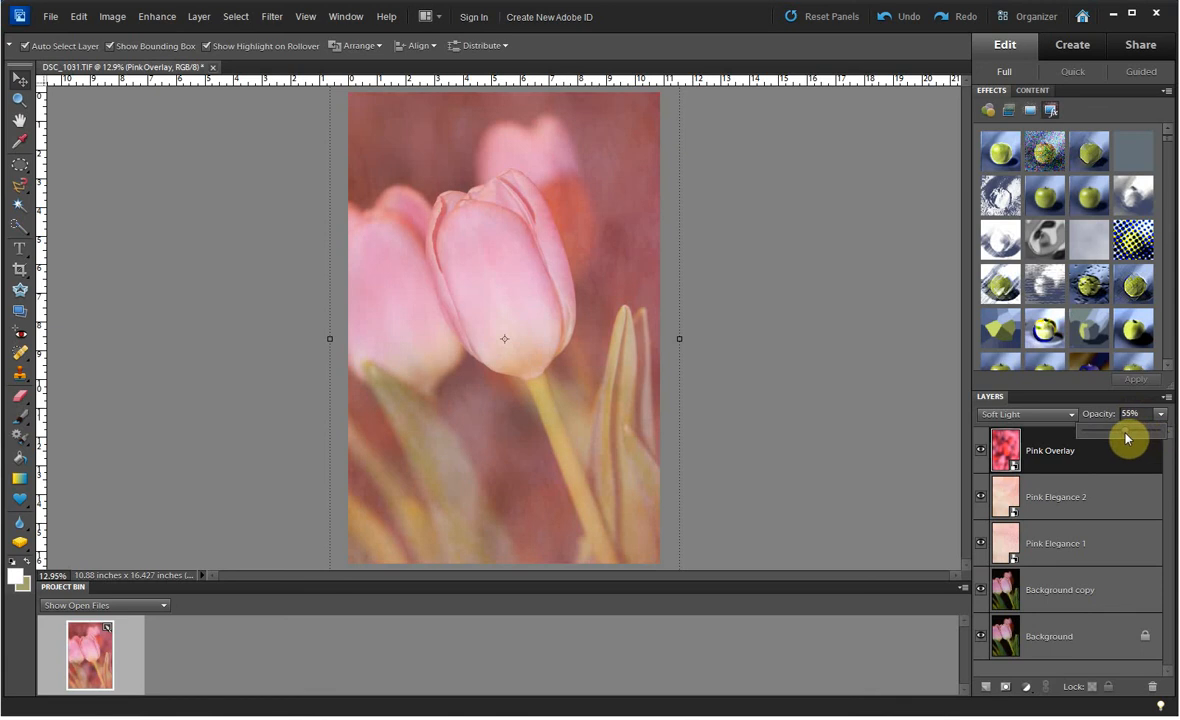
drag(1136, 432, 1116, 432)
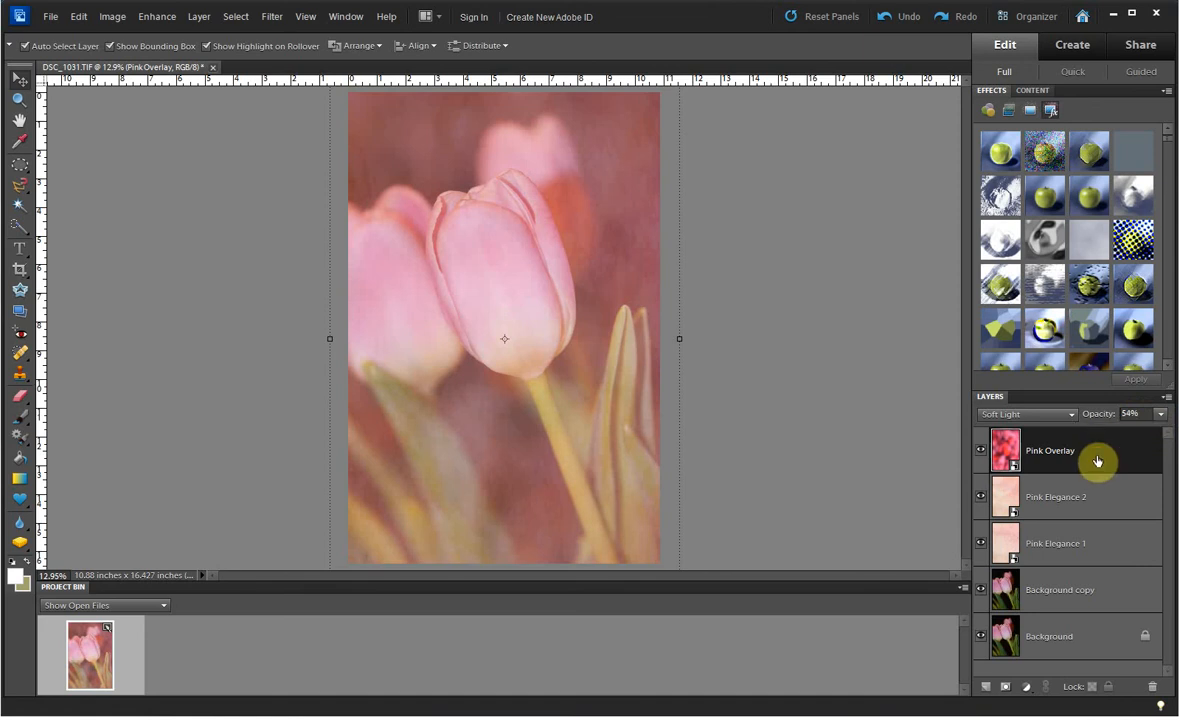
mouse_move(1166, 464)
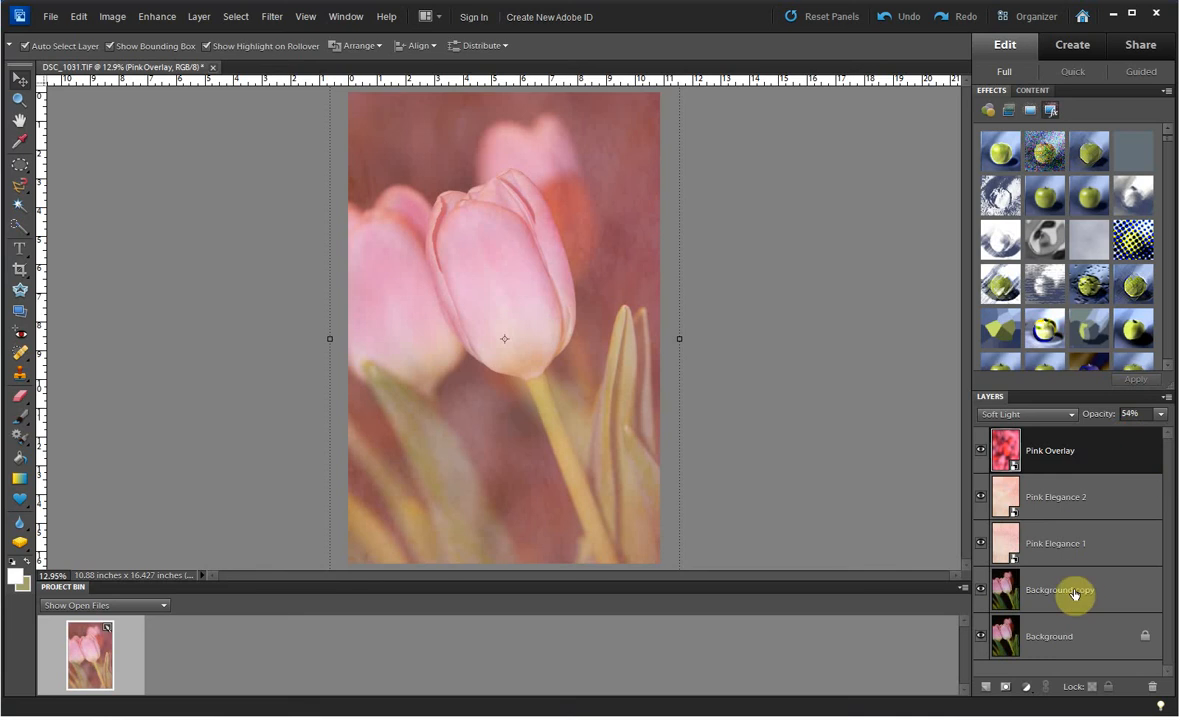
mouse_move(1064, 584)
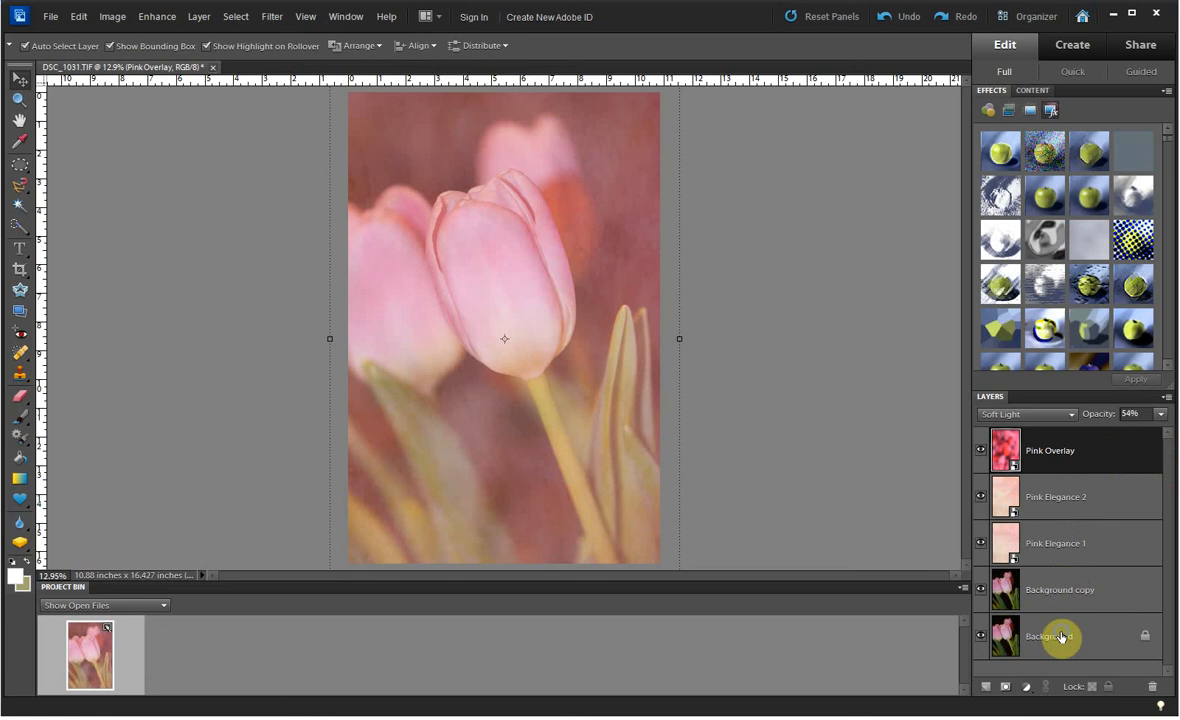
- Flatten all layers into a single Background layer via the layer context menu
right_click(1050, 636)
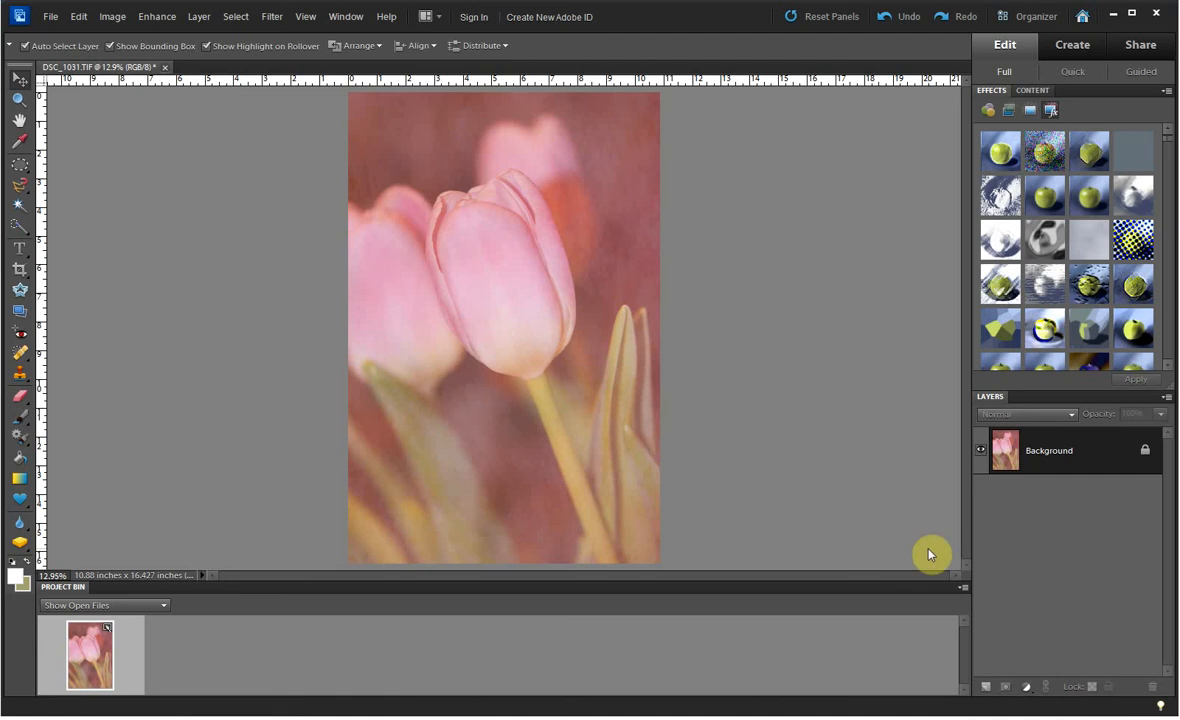
mouse_move(860, 486)
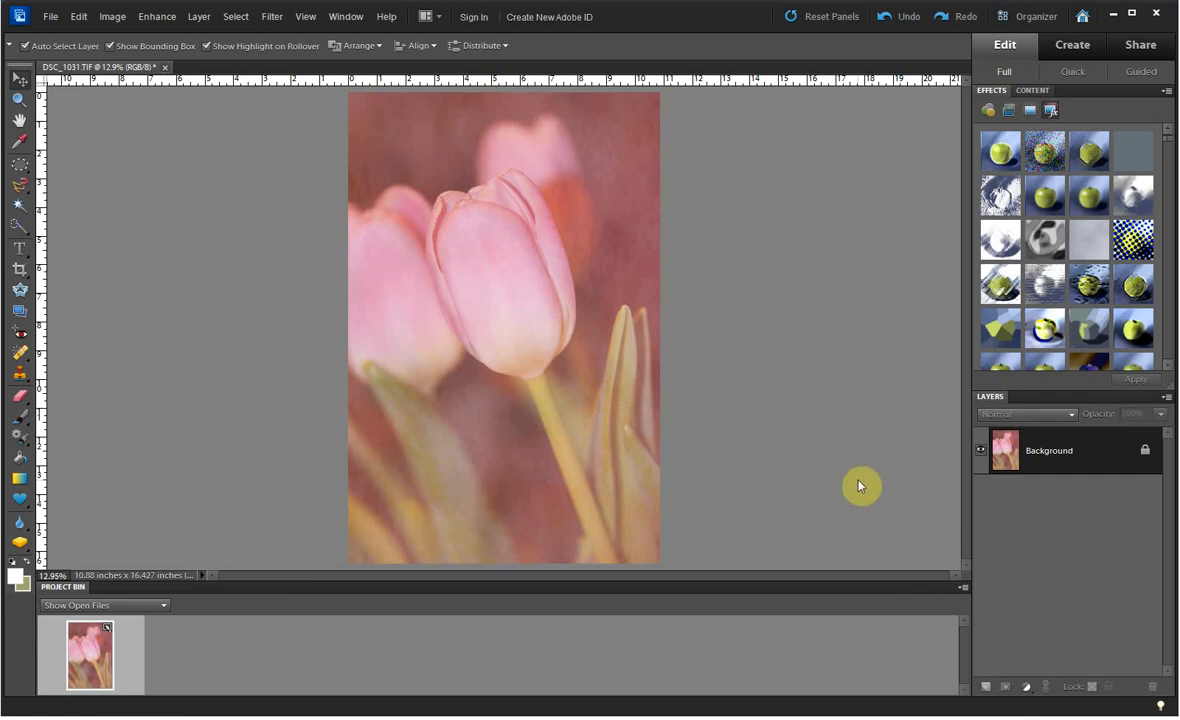
mouse_move(836, 442)
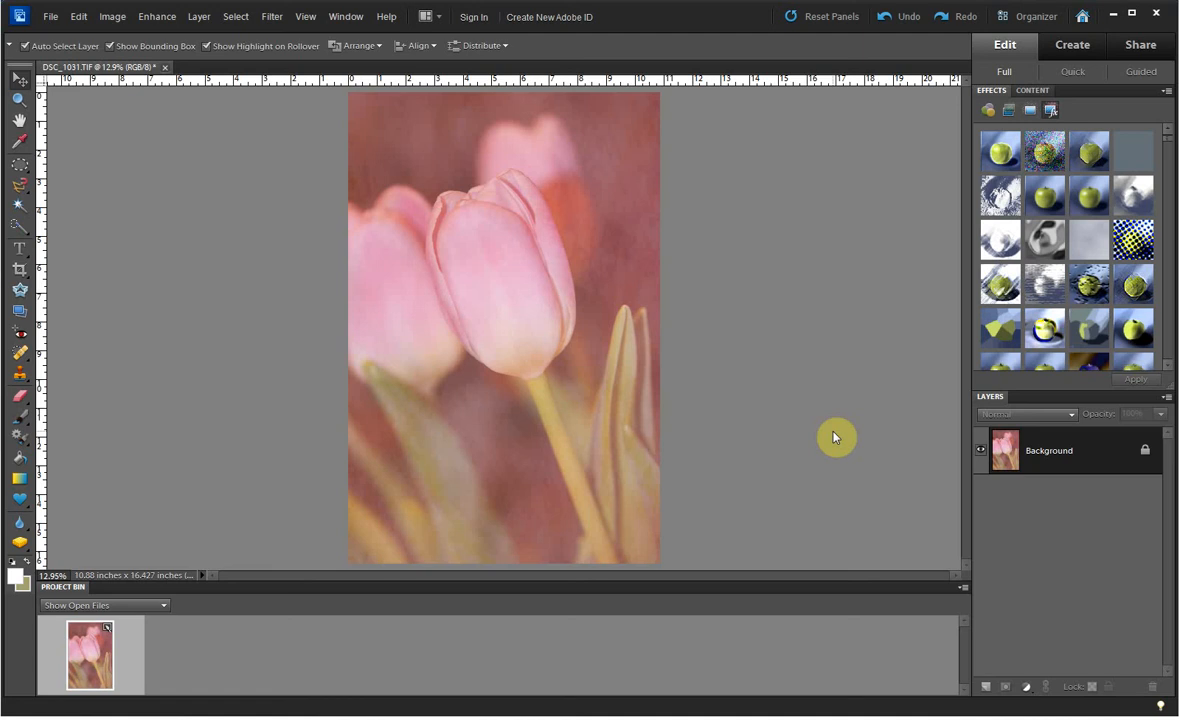
mouse_move(836, 436)
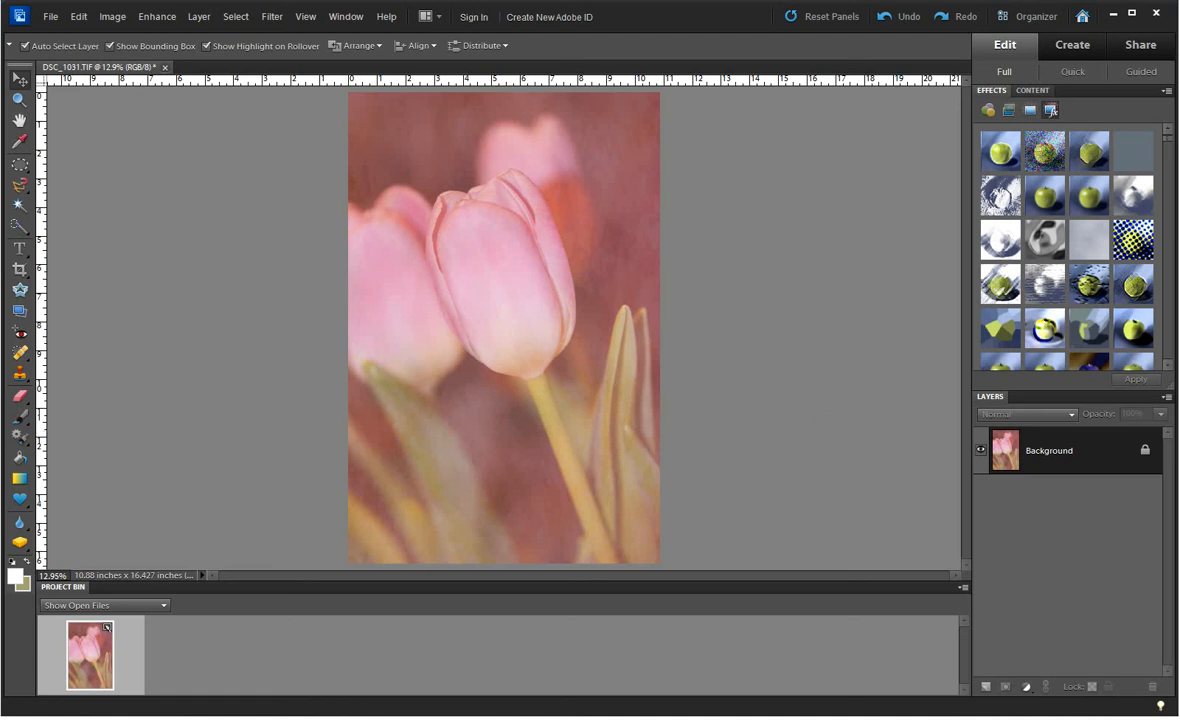